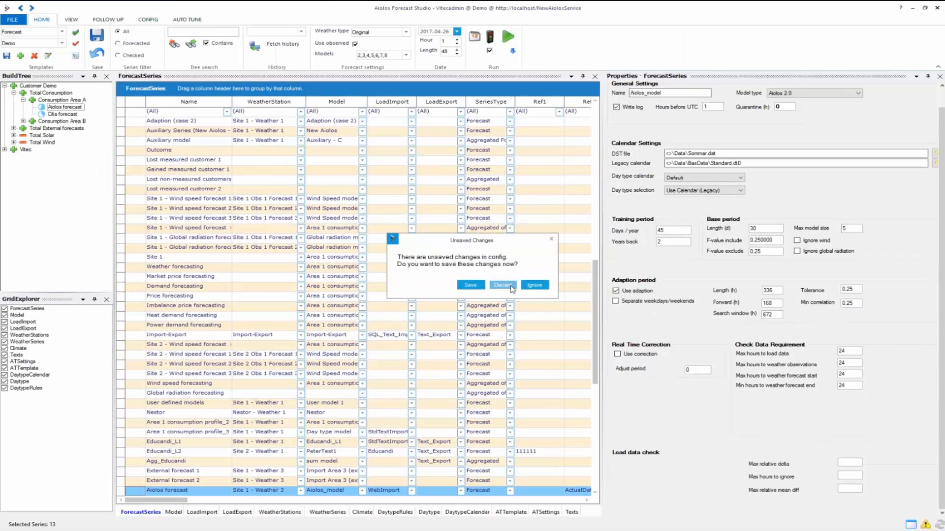
- Discard the unsaved changes and open the schedule for Wind_Park 1 and its weather sites
left_click(502, 284)
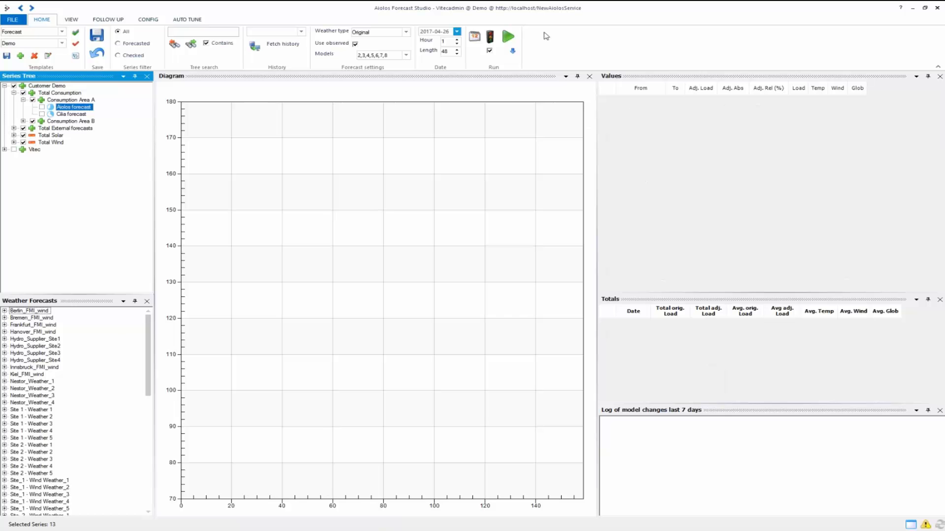
left_click(473, 36)
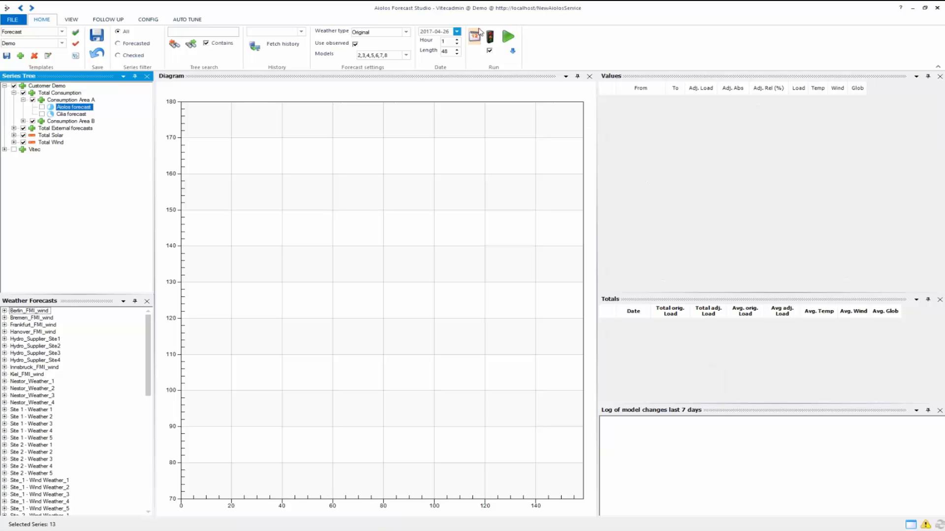
mouse_move(474, 36)
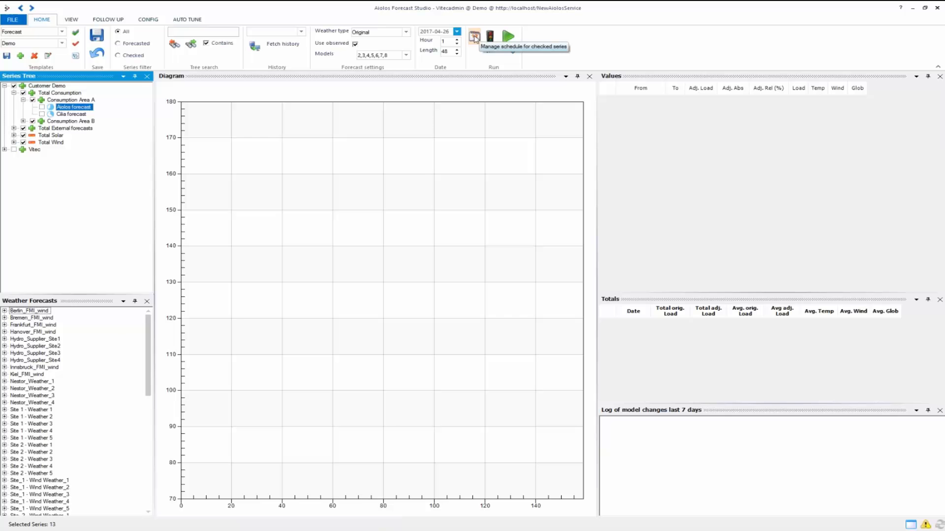
left_click(474, 37)
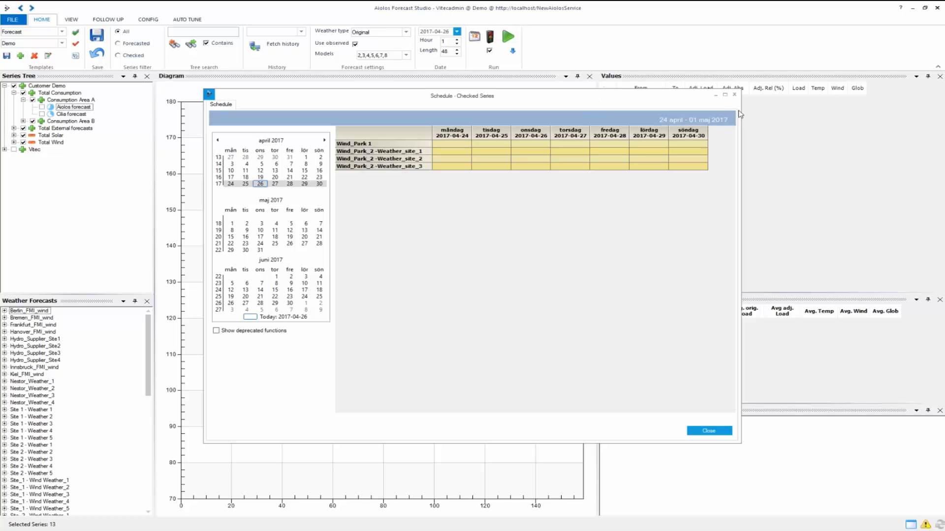
- Expand Total Wind and browse the schedule weeks of 15 May and 17 April 2017
left_click(709, 430)
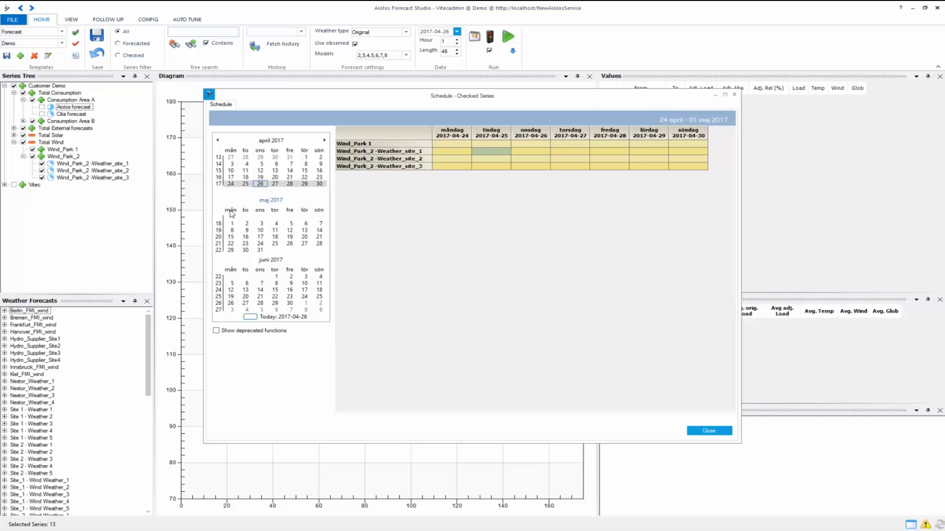
mouse_move(322, 196)
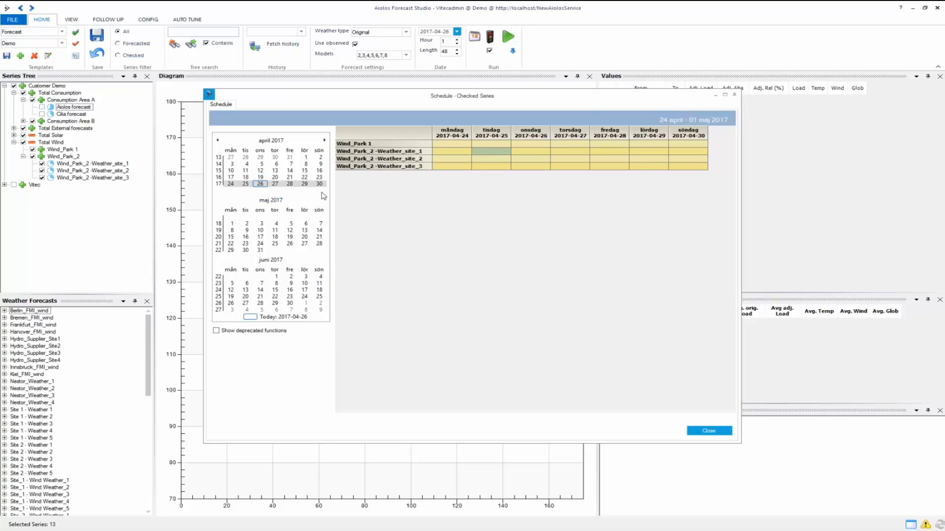
left_click(324, 140)
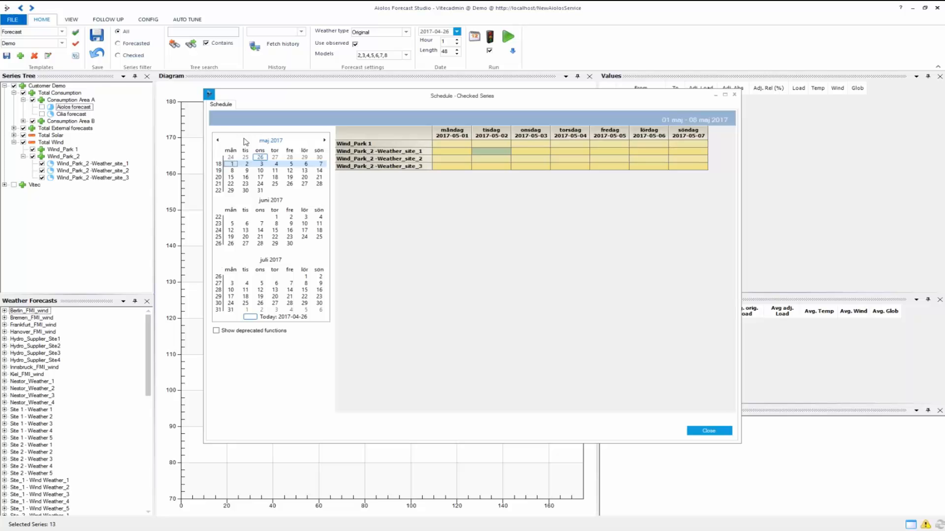
left_click(231, 237)
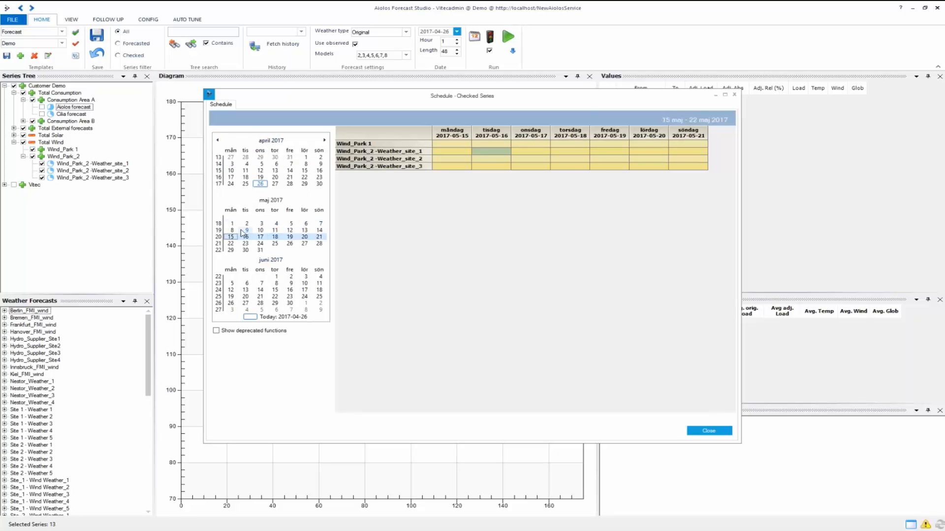
left_click(260, 184)
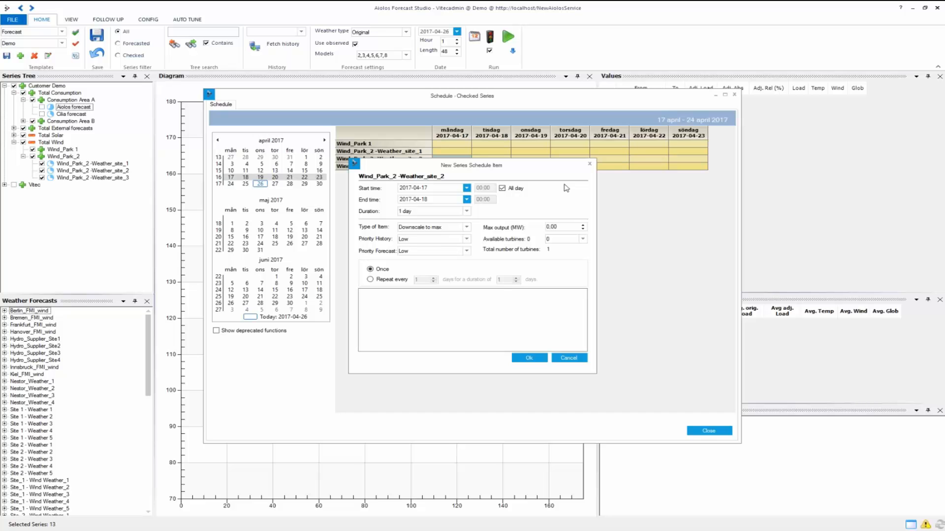
mouse_move(532, 177)
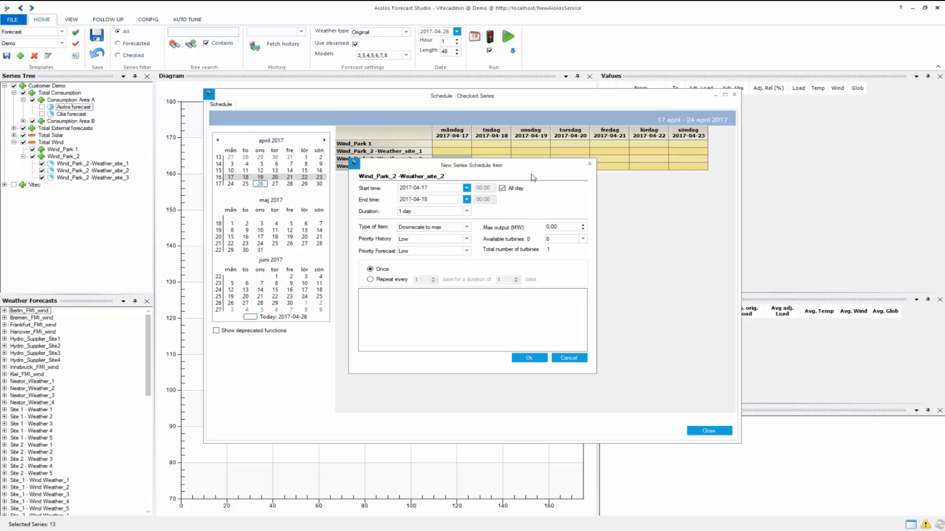
mouse_move(387, 183)
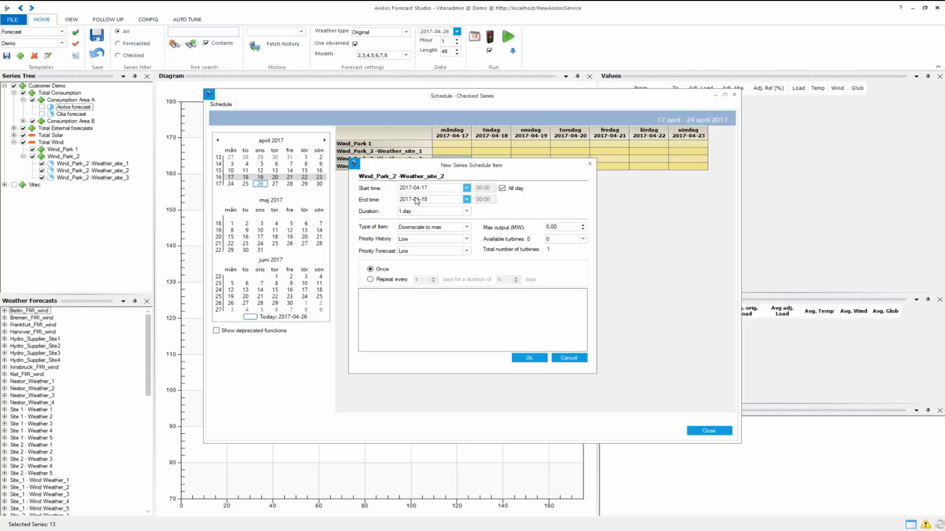
mouse_move(475, 222)
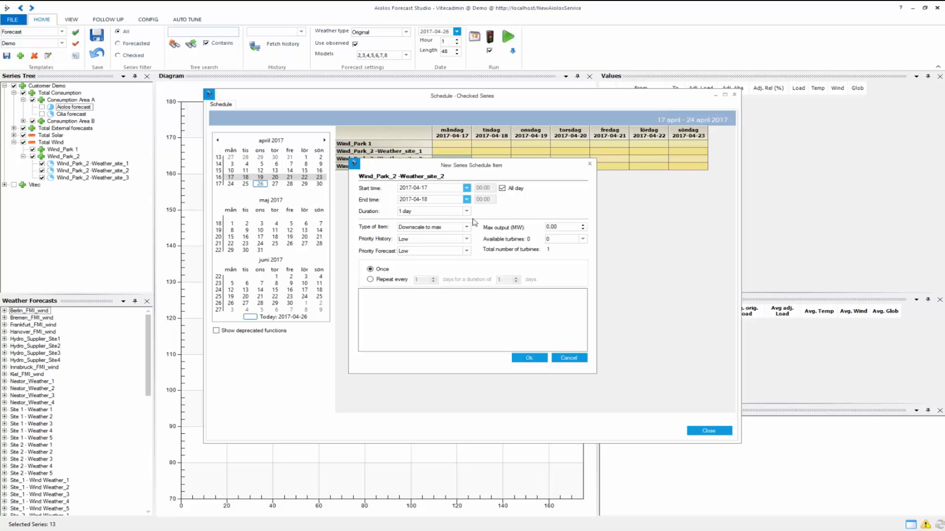
- Make the Wind_Park_2 Weather_site_2 item an all-day, one-time entry on 17 April
left_click(502, 188)
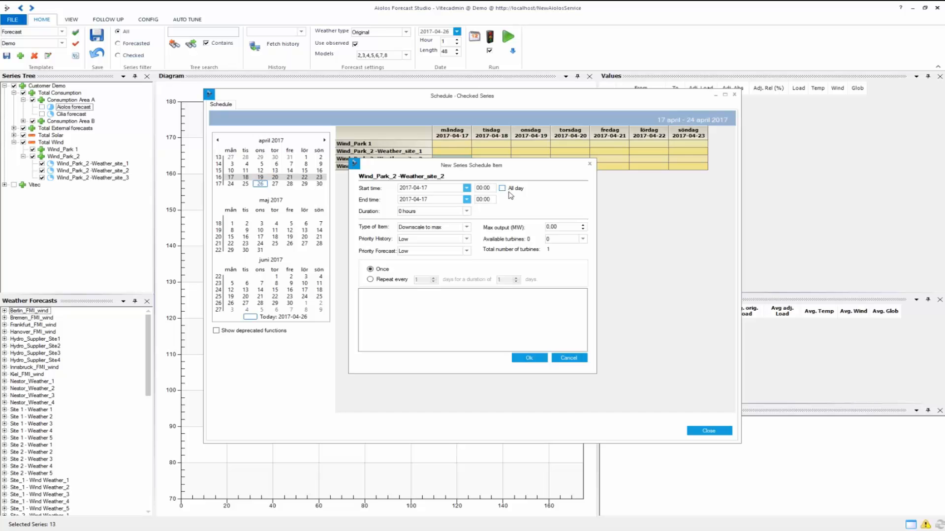
mouse_move(534, 204)
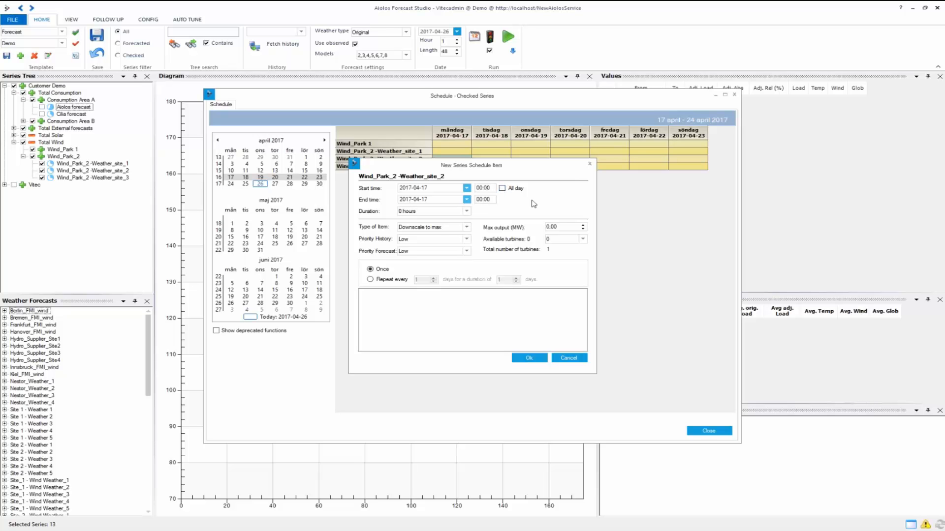
left_click(502, 188)
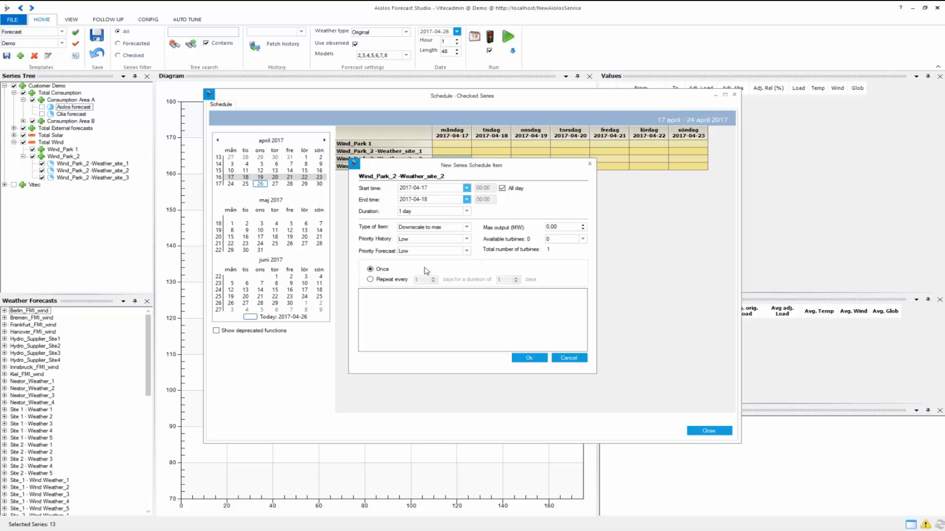
left_click(371, 269)
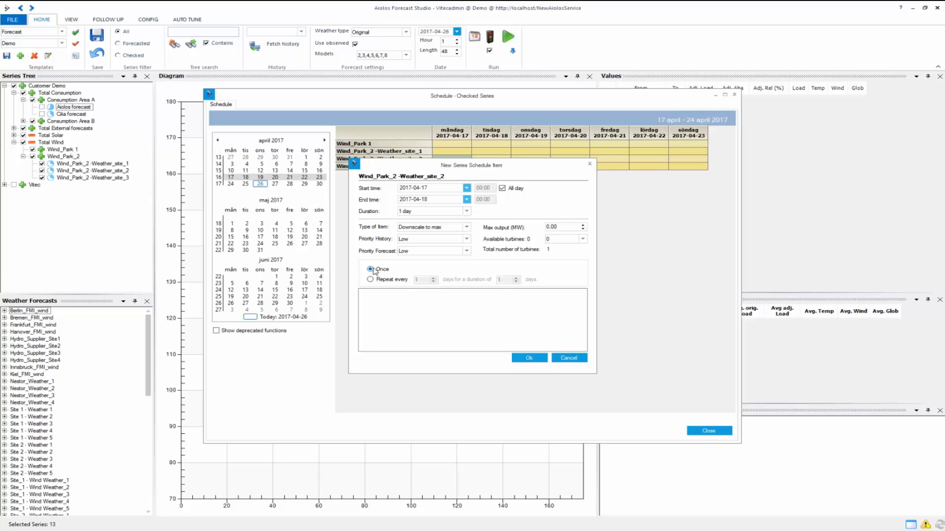
left_click(370, 279)
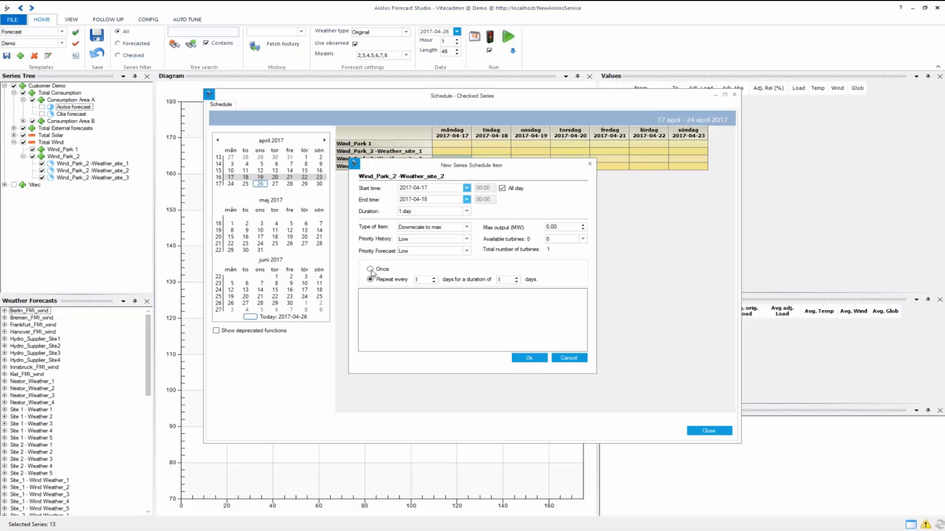
left_click(370, 279)
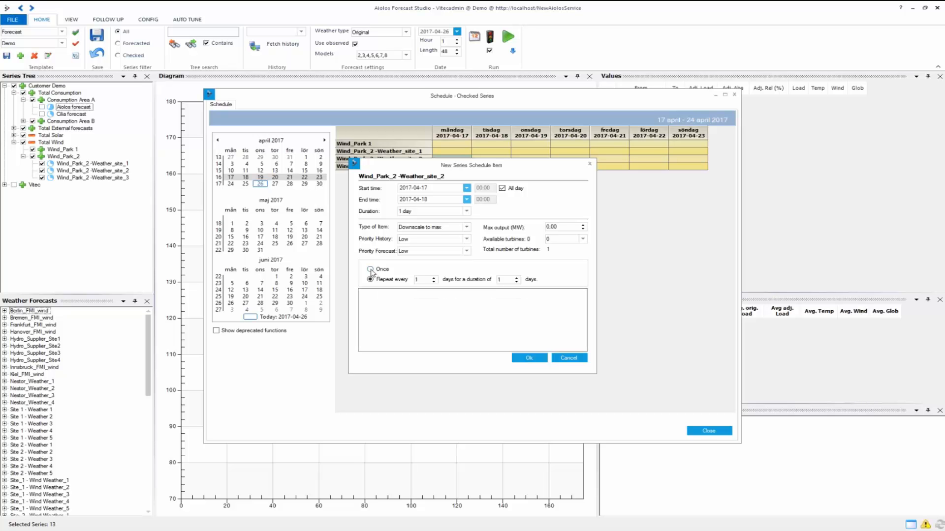
left_click(370, 269)
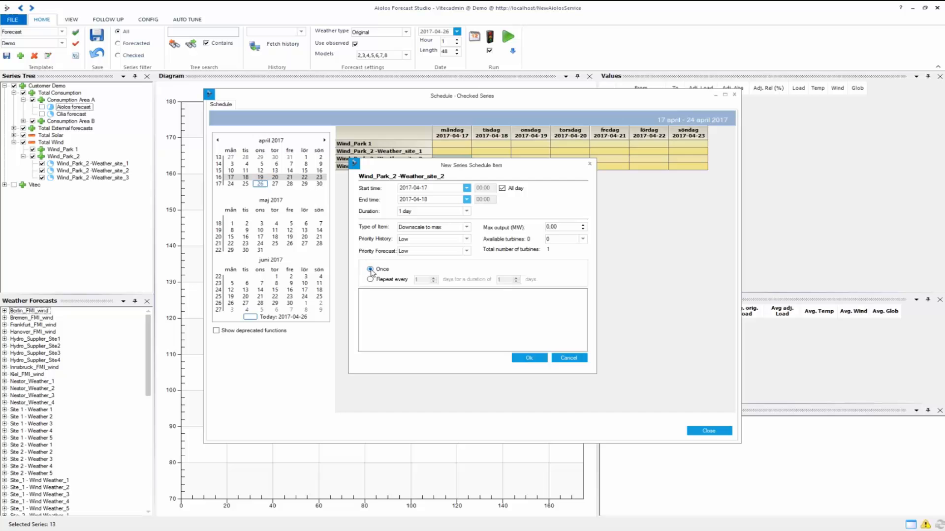
left_click(466, 227)
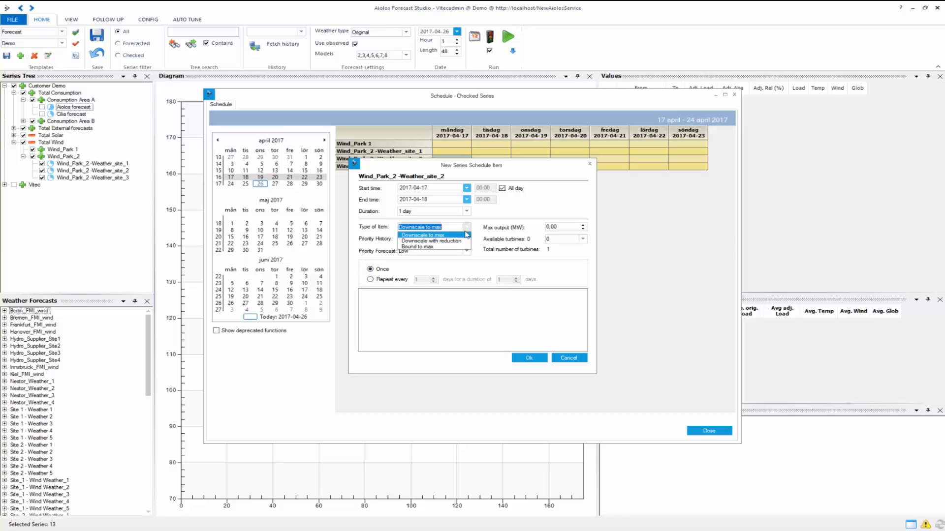
mouse_move(416, 246)
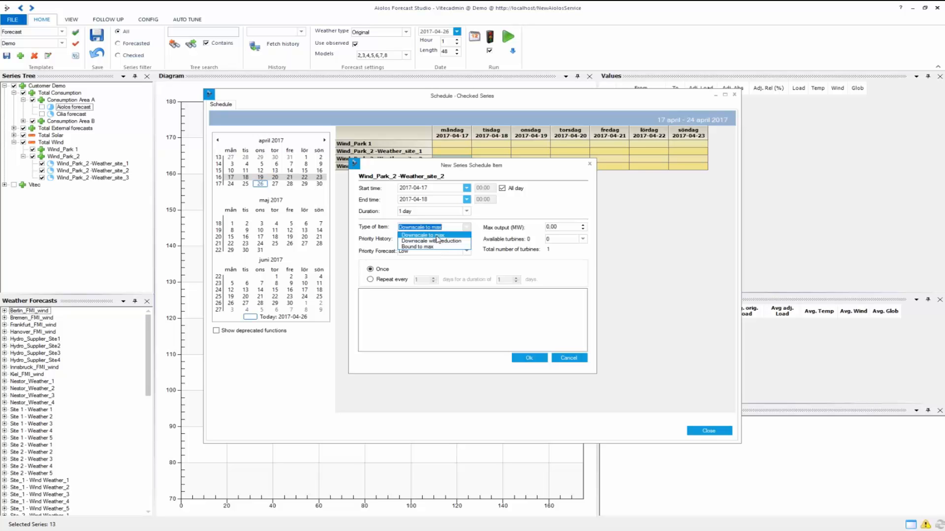
mouse_move(434, 241)
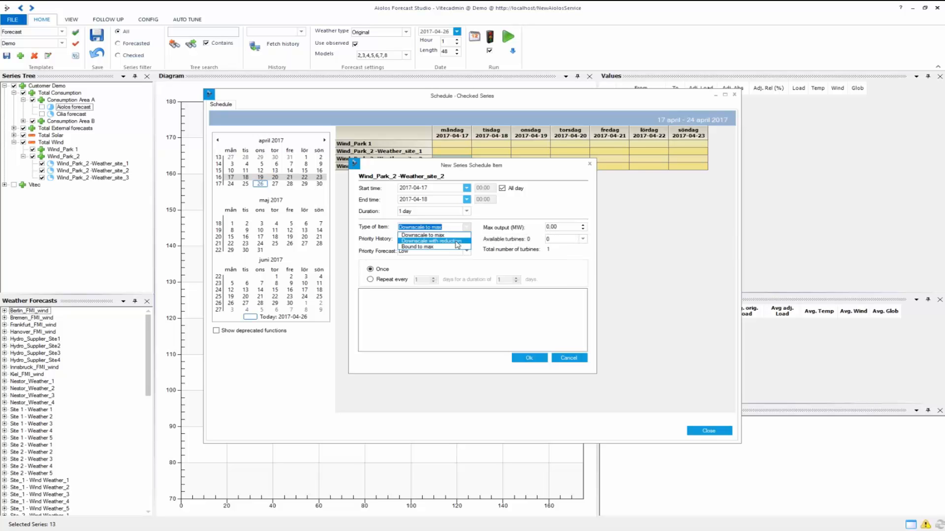
mouse_move(422, 235)
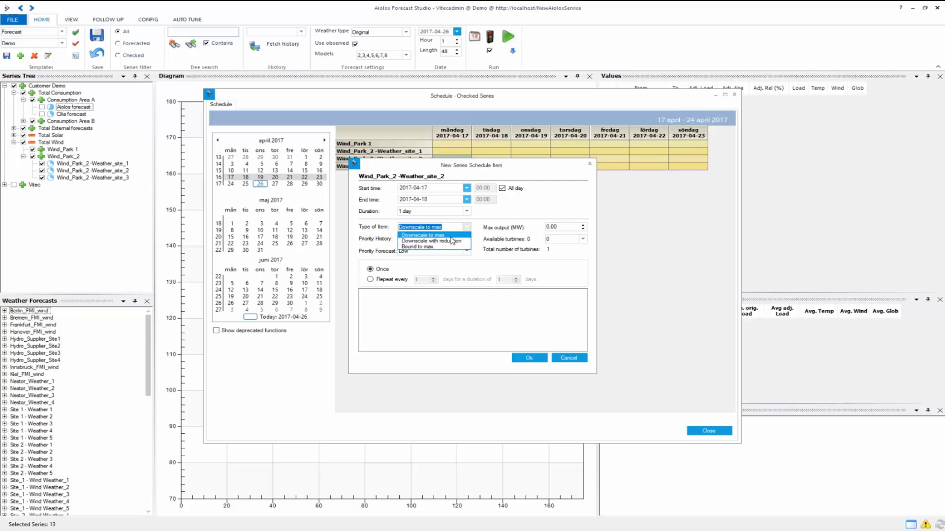
mouse_move(457, 241)
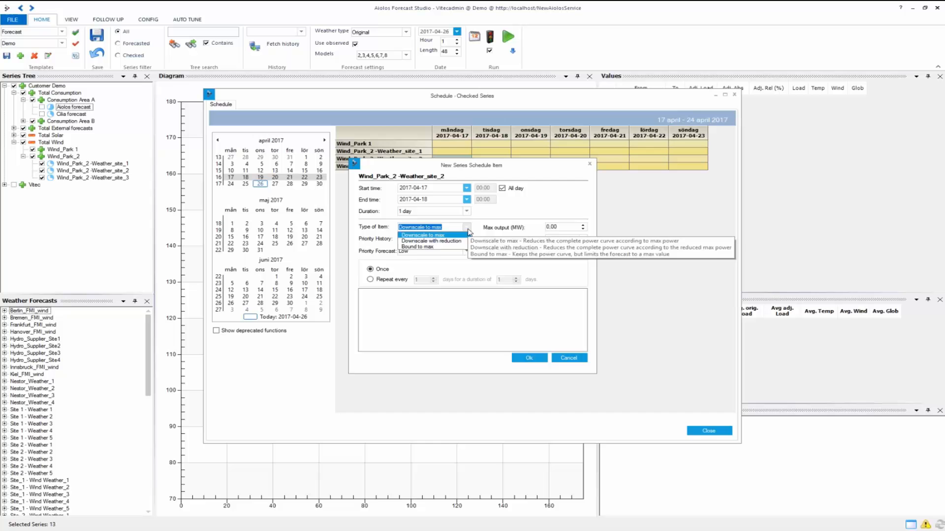
- Keep Downscale to max as the item type, with Low history priority
left_click(422, 236)
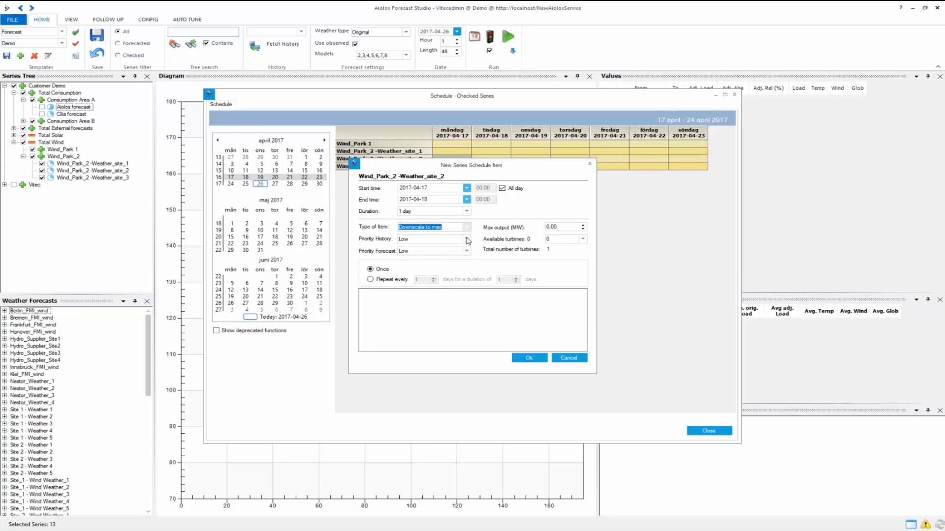
left_click(466, 239)
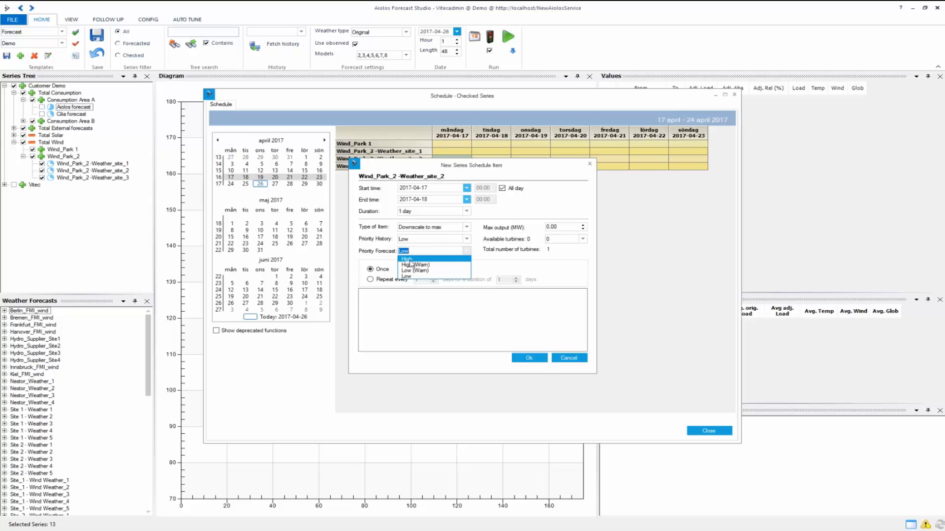
mouse_move(413, 270)
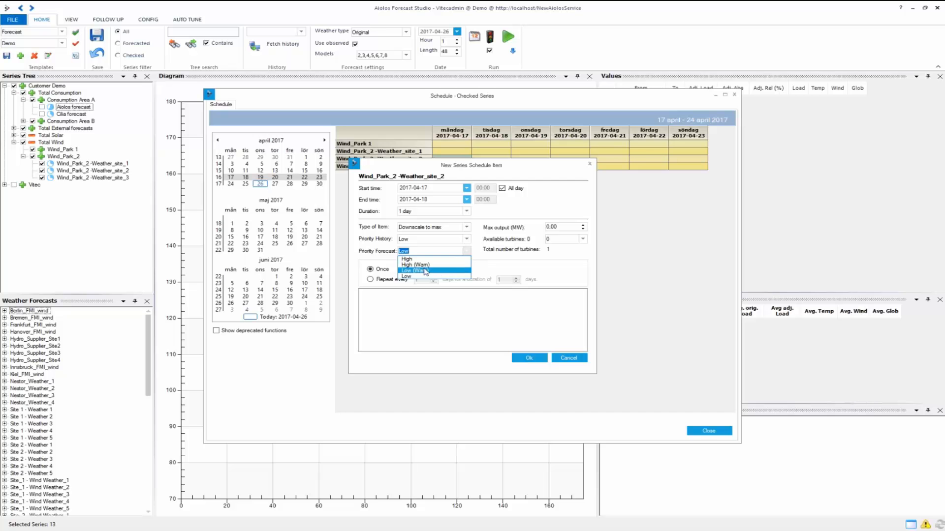
- Set forecast priority to Low, keep 0 available turbines, and save the item
left_click(407, 277)
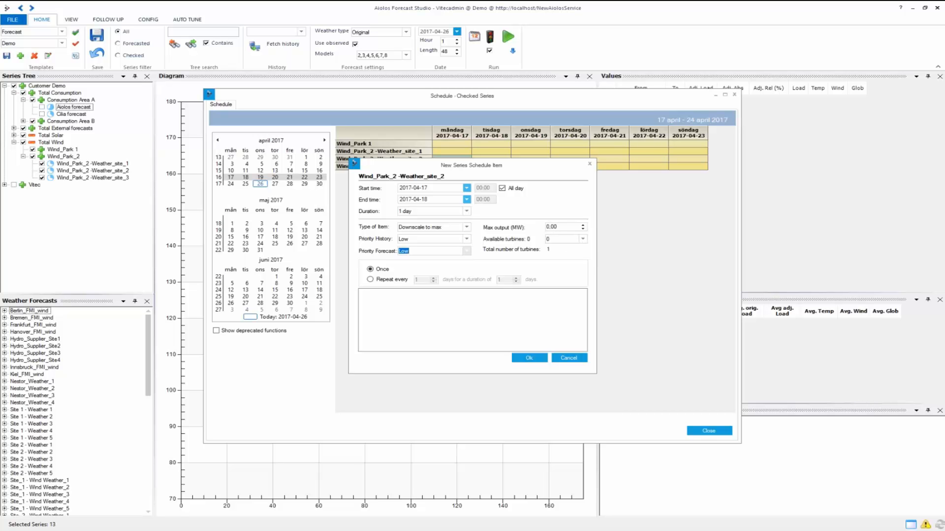
left_click(580, 239)
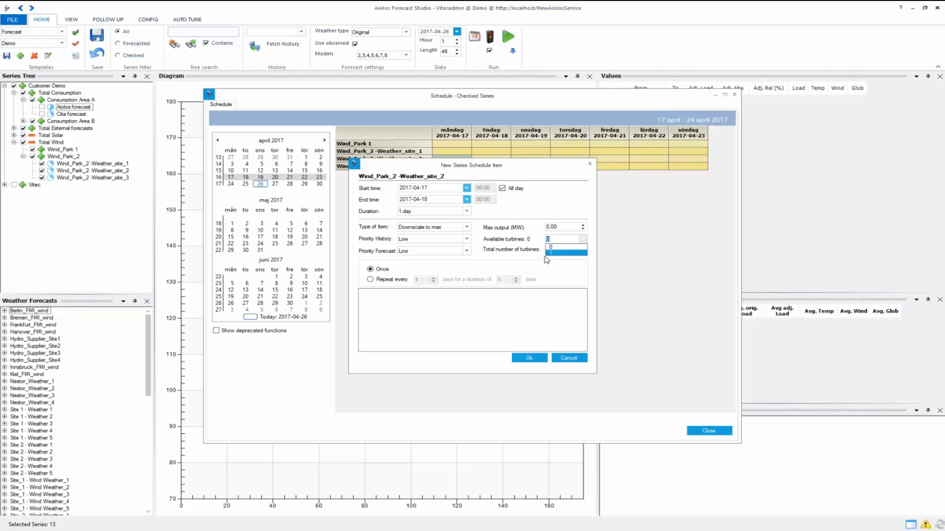
mouse_move(564, 286)
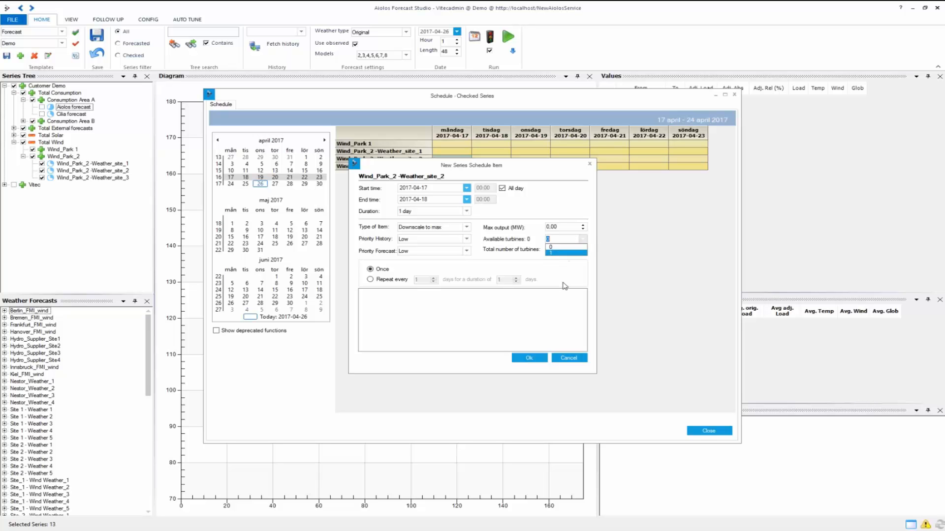
left_click(550, 252)
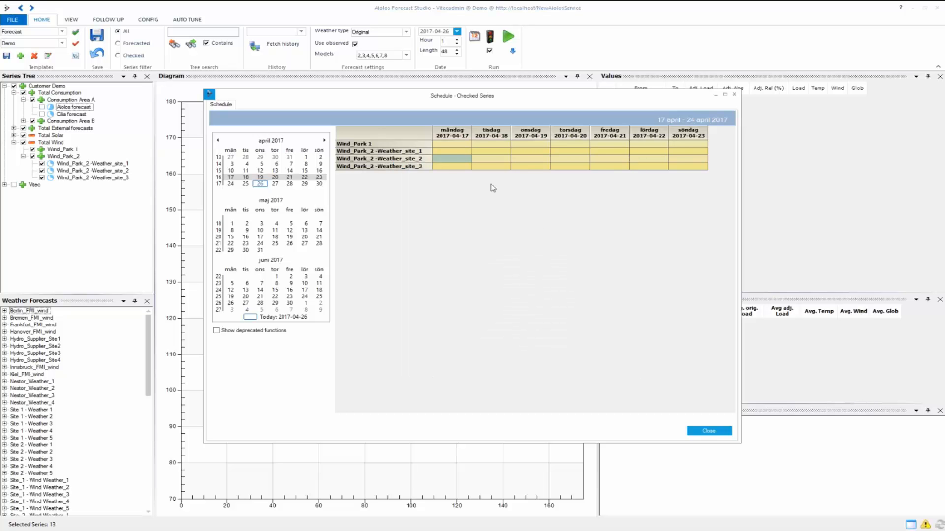
- Reopen the 17 April item for review, then close it and the schedule window
left_click(451, 167)
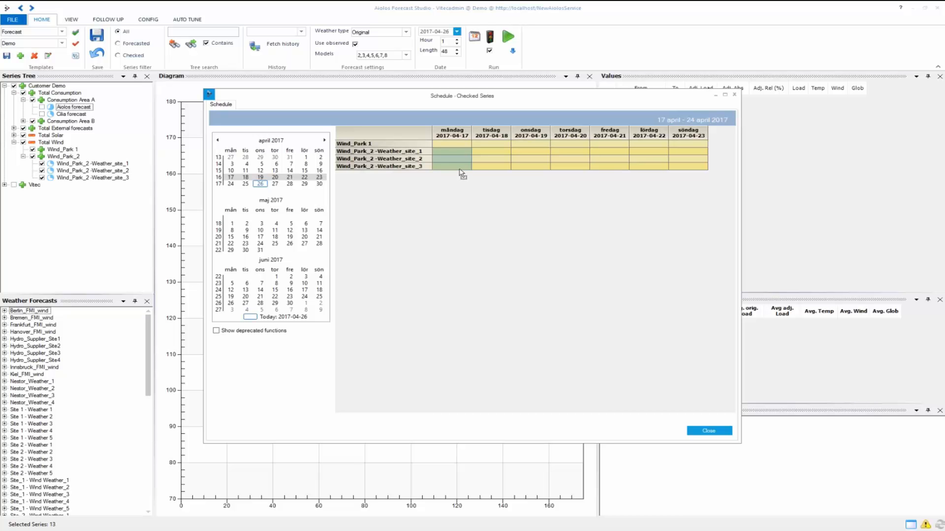
mouse_move(458, 163)
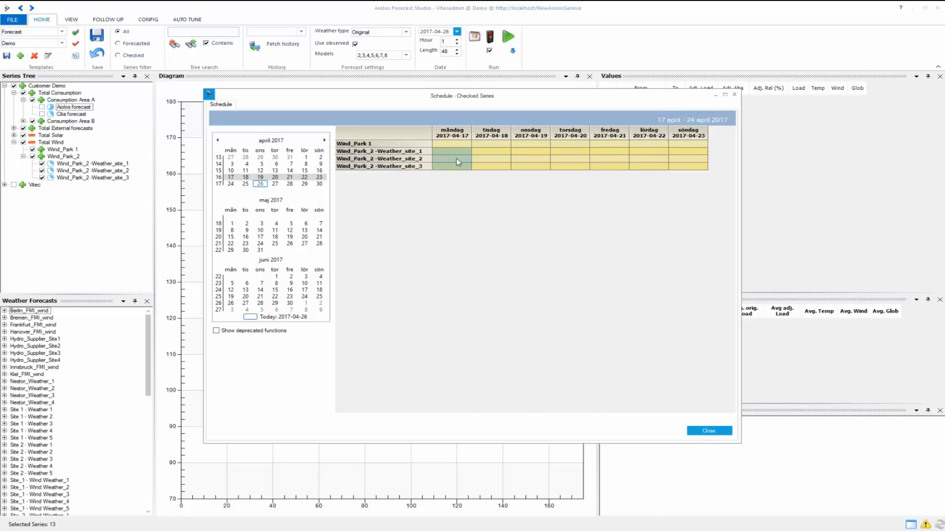
double_click(452, 158)
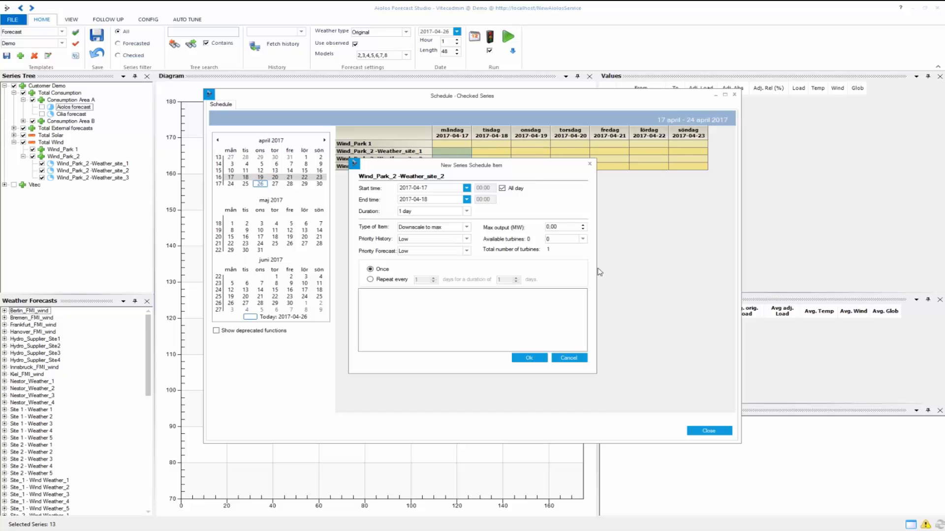
mouse_move(544, 185)
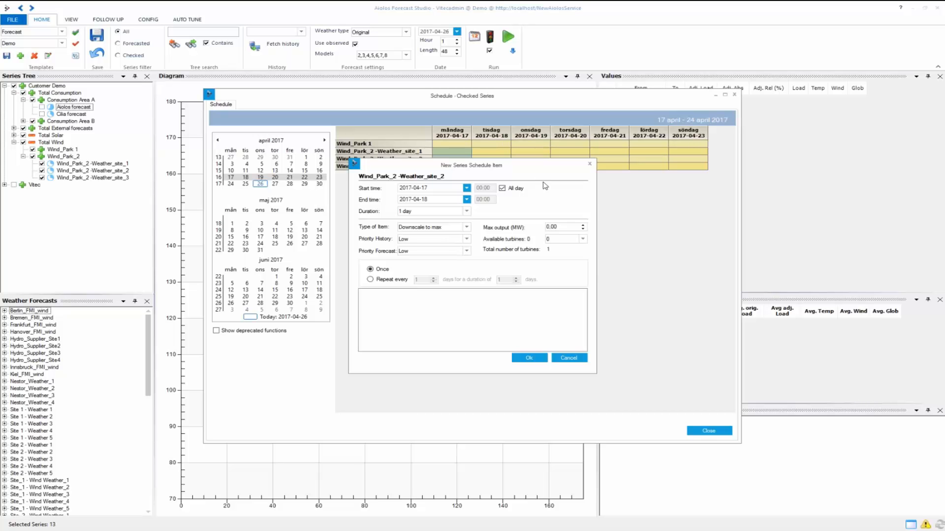
mouse_move(558, 184)
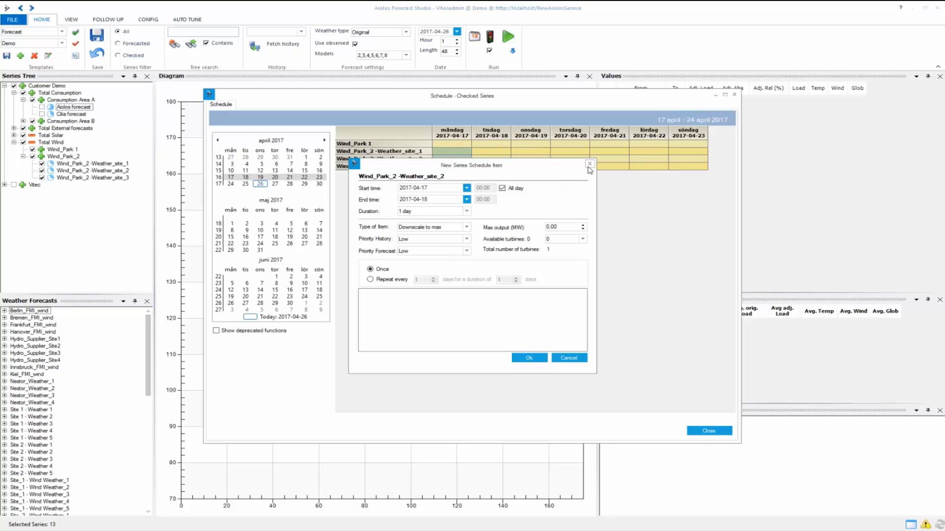
mouse_move(589, 164)
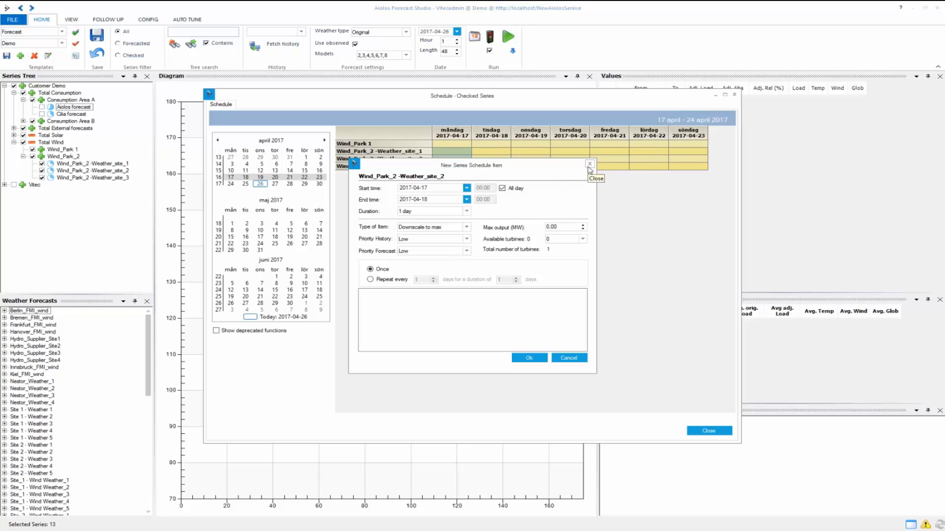
left_click(589, 164)
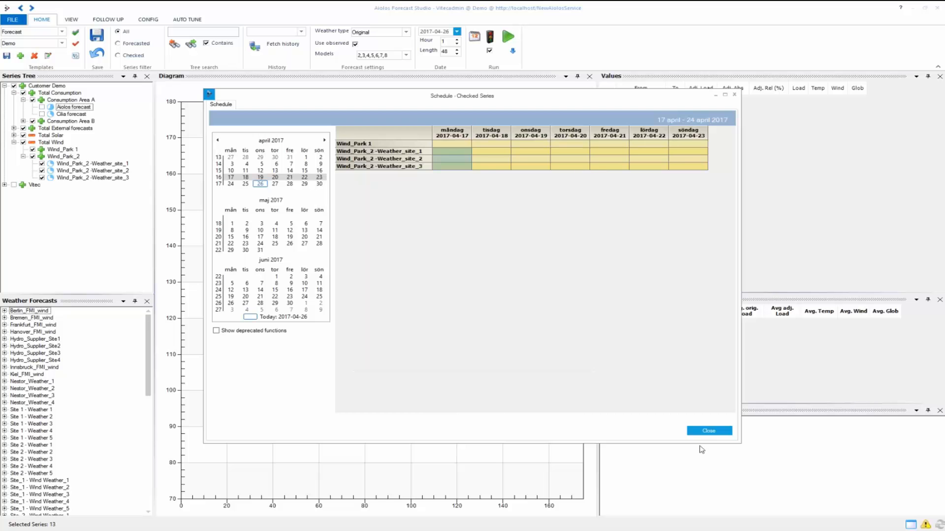
left_click(708, 430)
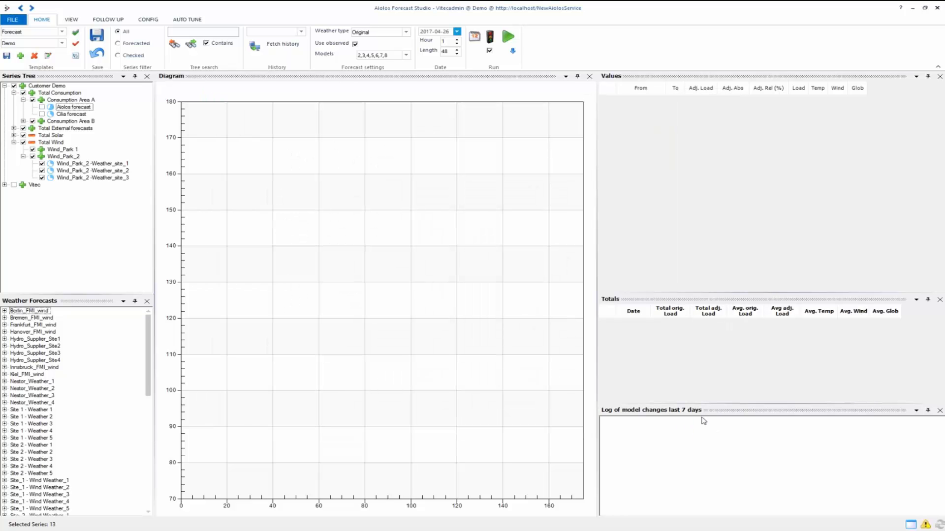
left_click(73, 107)
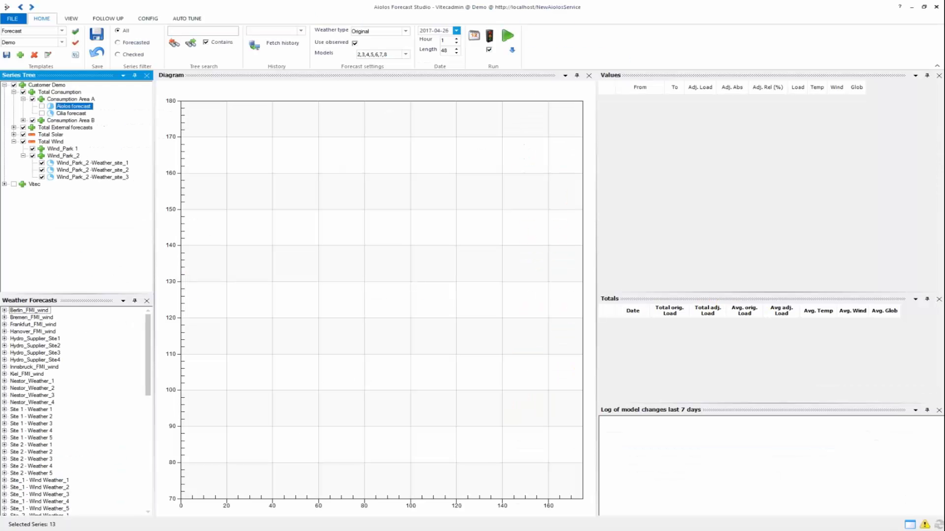
mouse_move(292, 24)
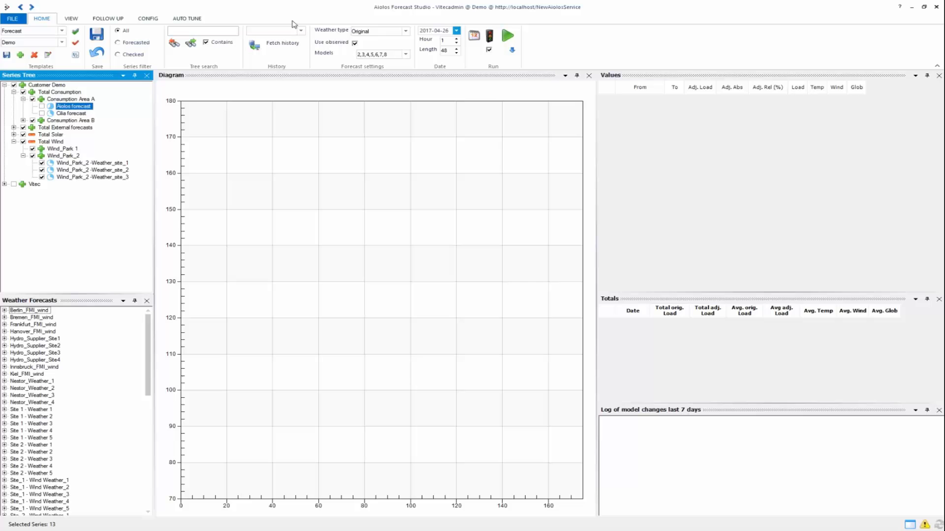
mouse_move(148, 18)
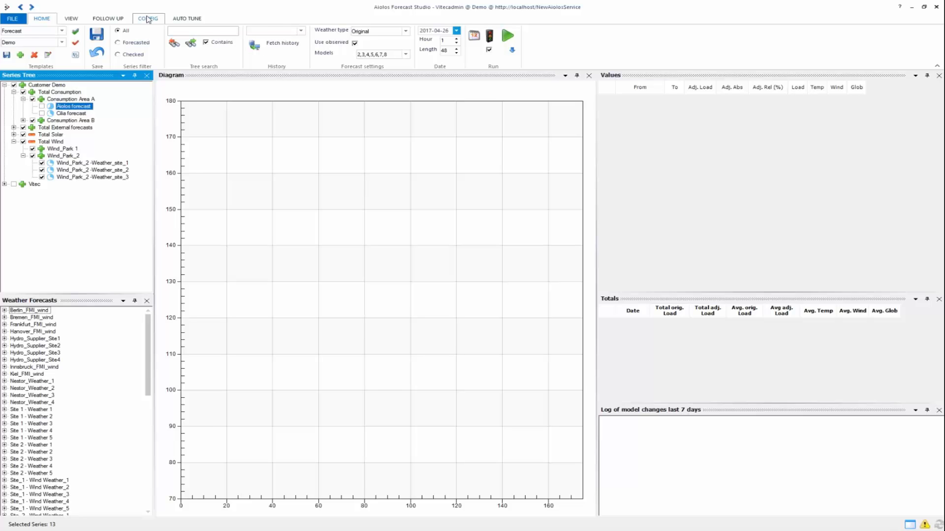
- Show Wind_Amprion_-_Frankfurt's configuration, inspect its linked weather station, and return
left_click(148, 18)
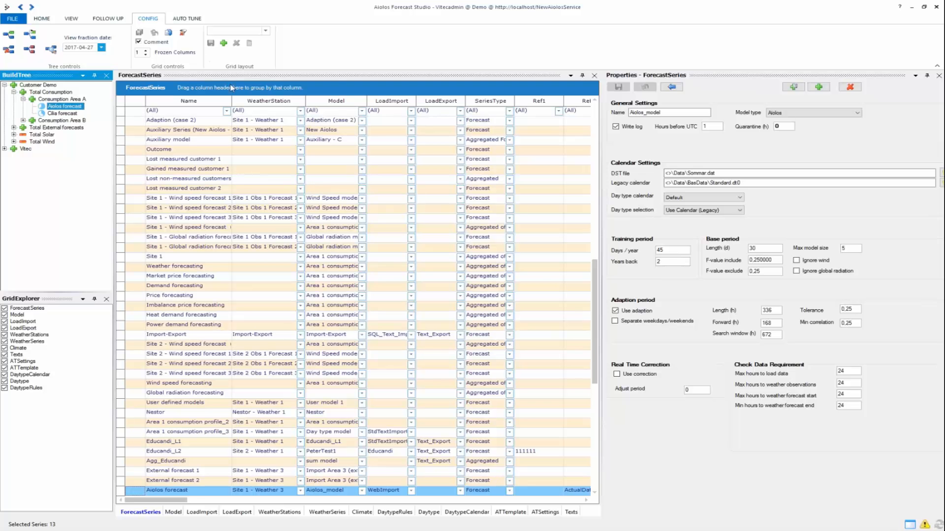
mouse_move(553, 393)
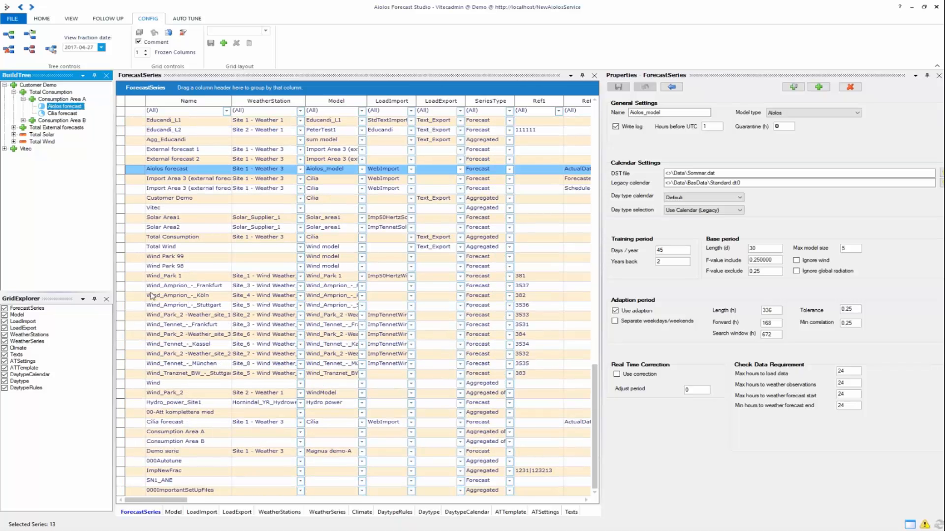
left_click(185, 285)
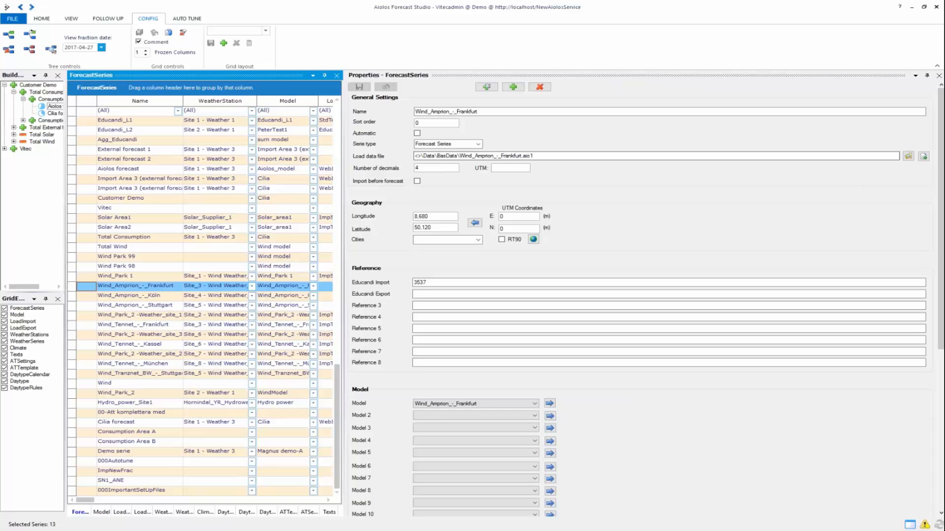
left_click(473, 403)
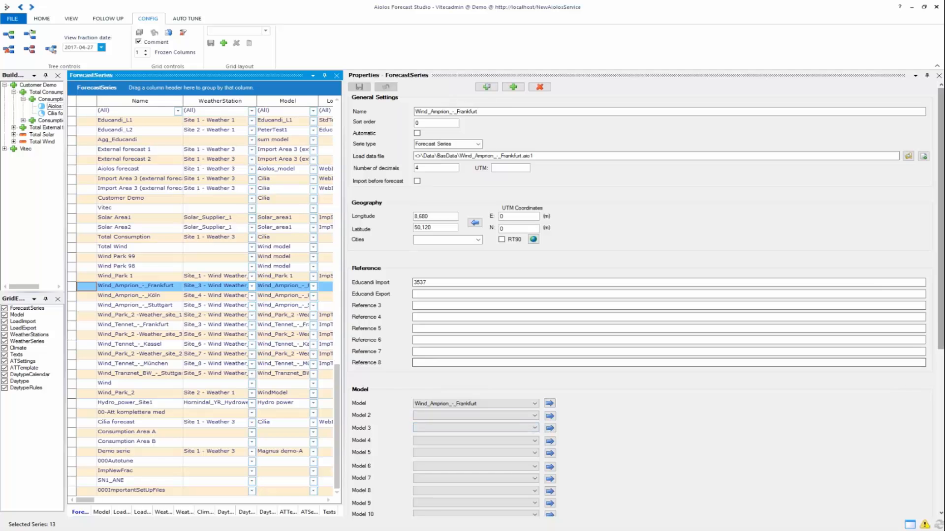
scroll("down", 3)
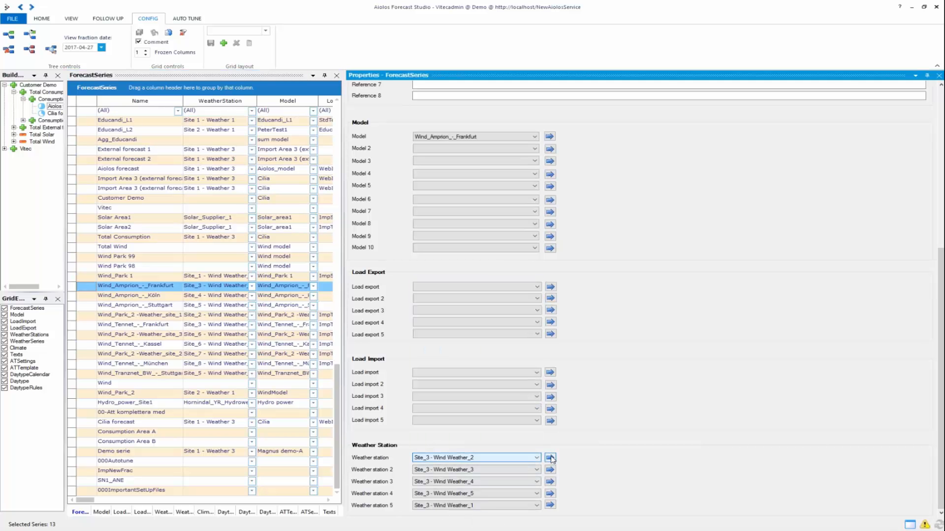
left_click(550, 458)
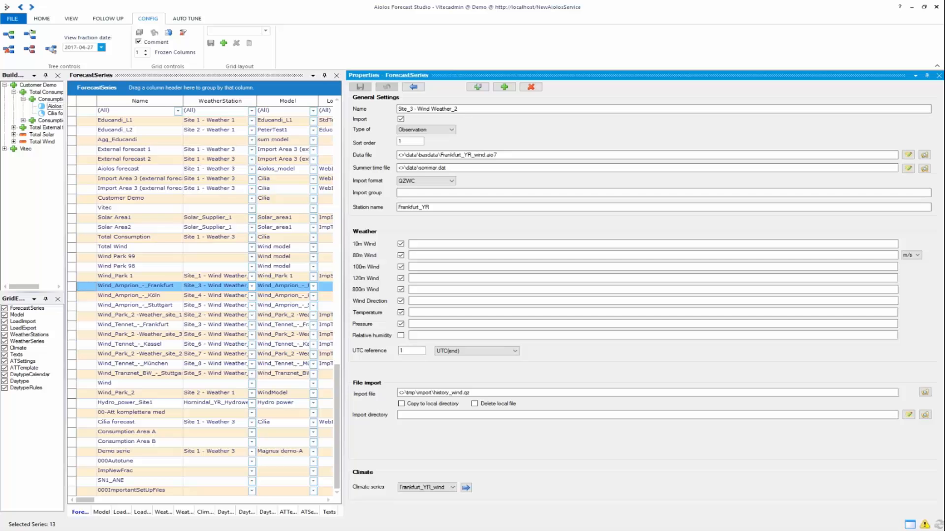
left_click(413, 87)
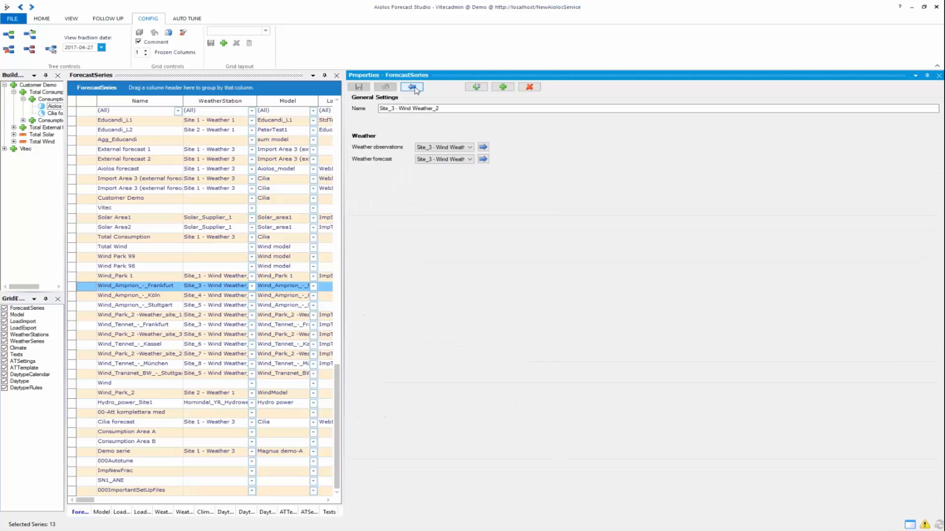
left_click(413, 87)
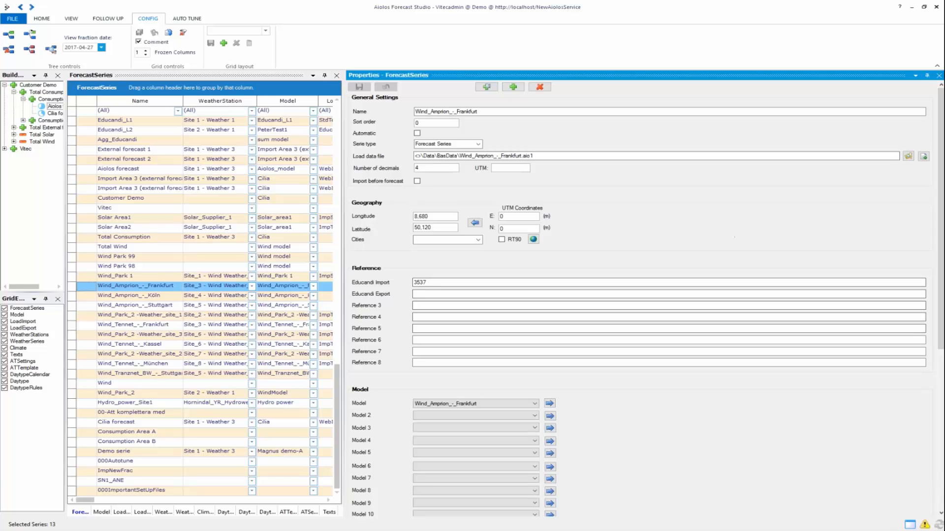
mouse_move(926, 235)
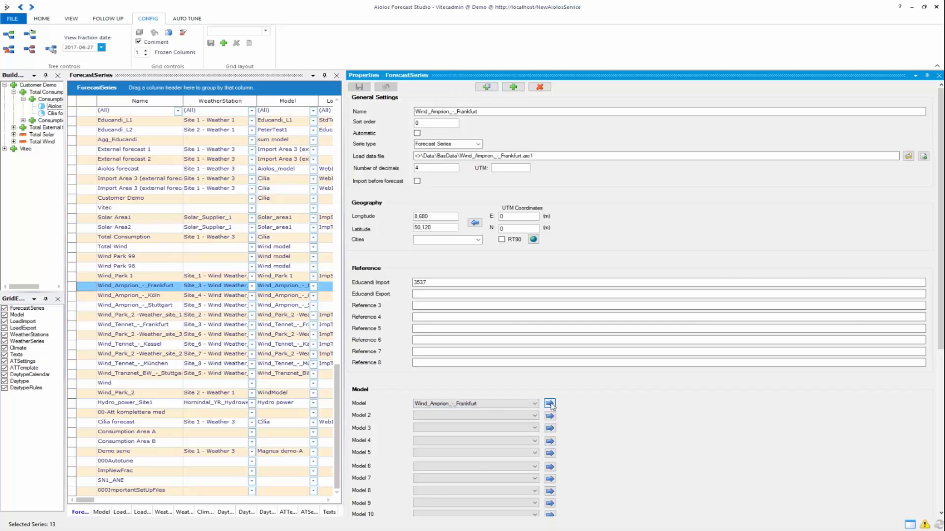
- Open the Frankfurt Zephyros model and set training to 80 days/year, 2 years back
left_click(549, 403)
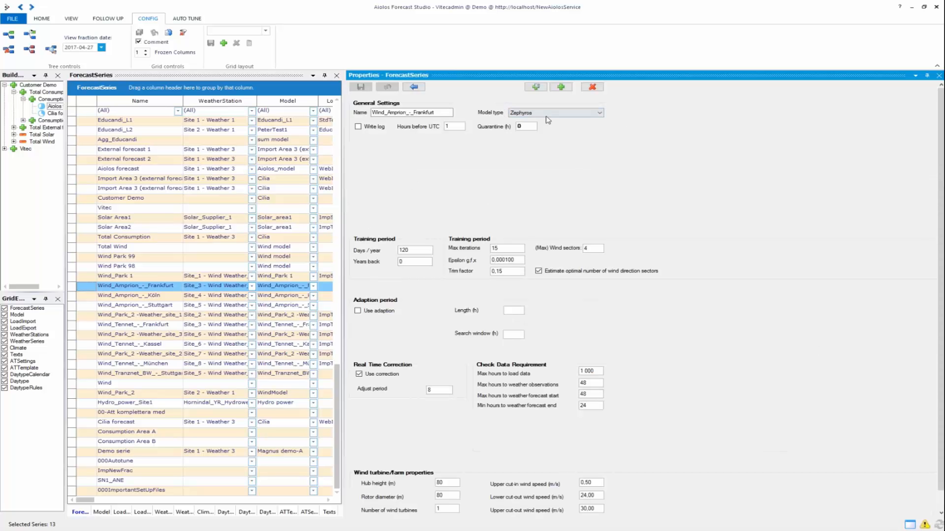
mouse_move(612, 284)
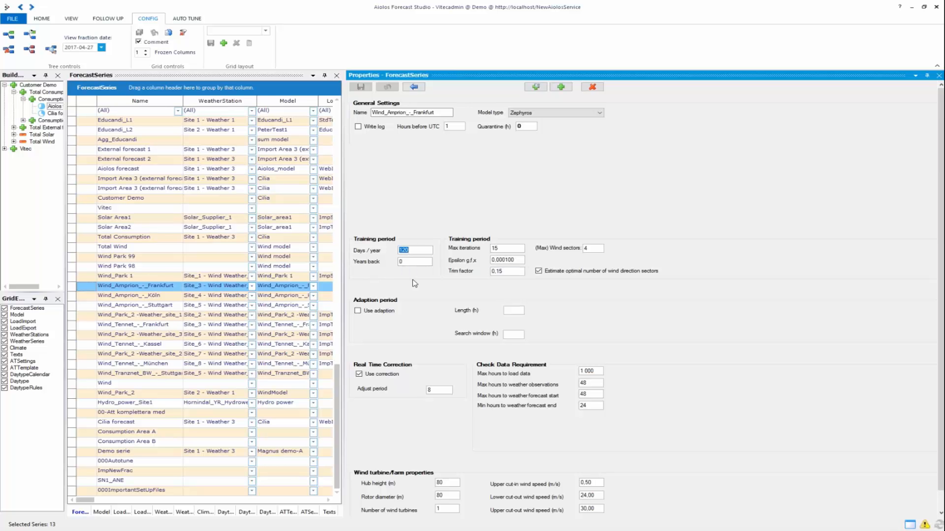
mouse_move(380, 272)
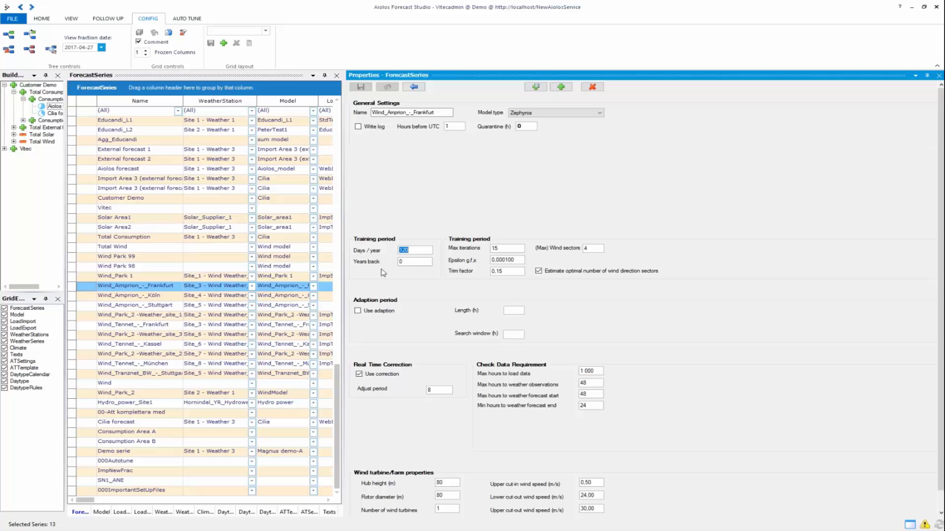
left_click(414, 261)
type("2")
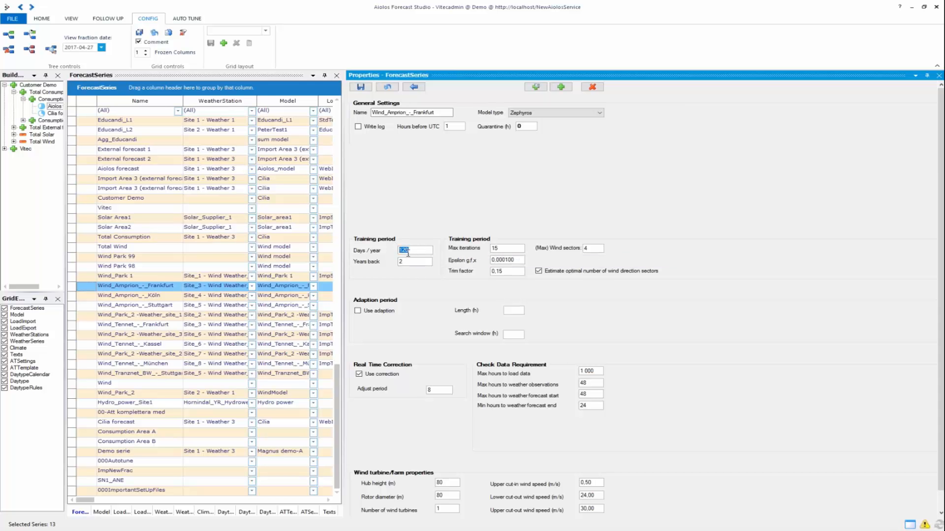
type("80")
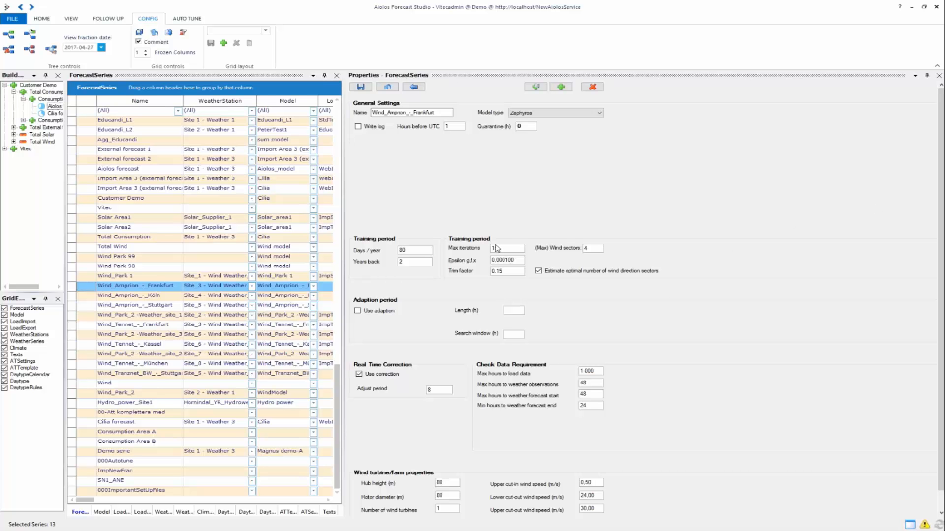
- Enter 15 max iterations, keeping 4 wind sectors with optimal estimation on
type("15")
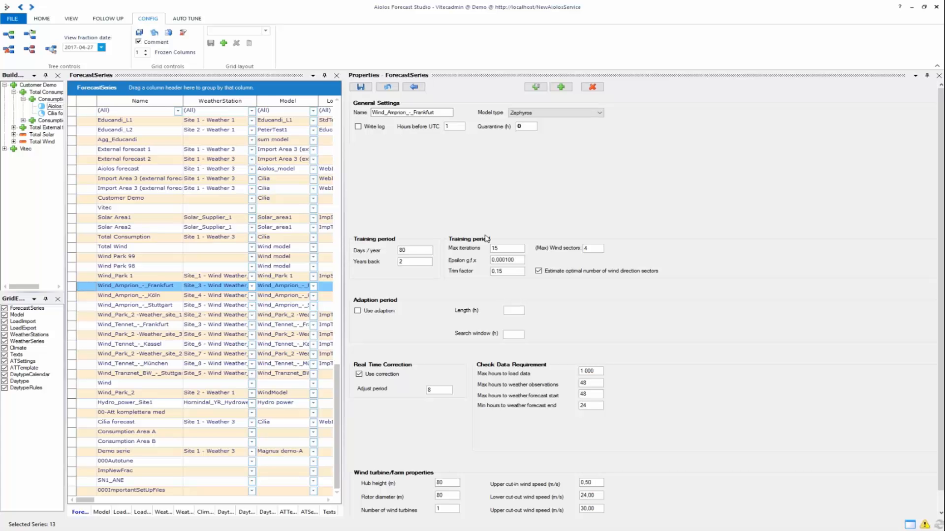
mouse_move(489, 239)
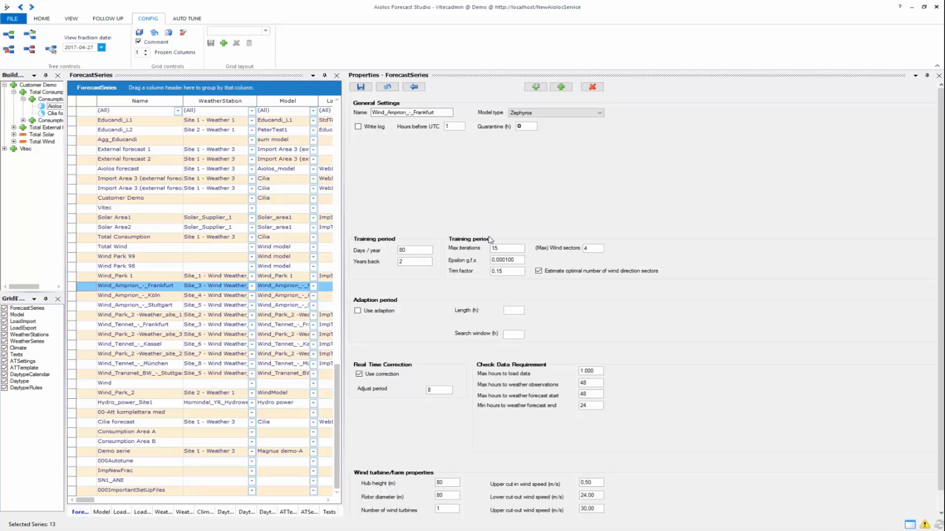
mouse_move(549, 224)
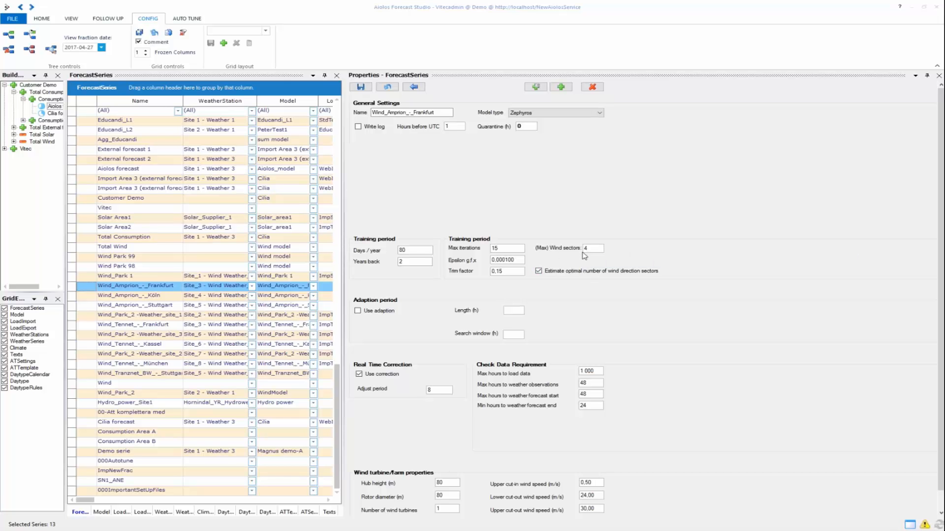
mouse_move(592, 248)
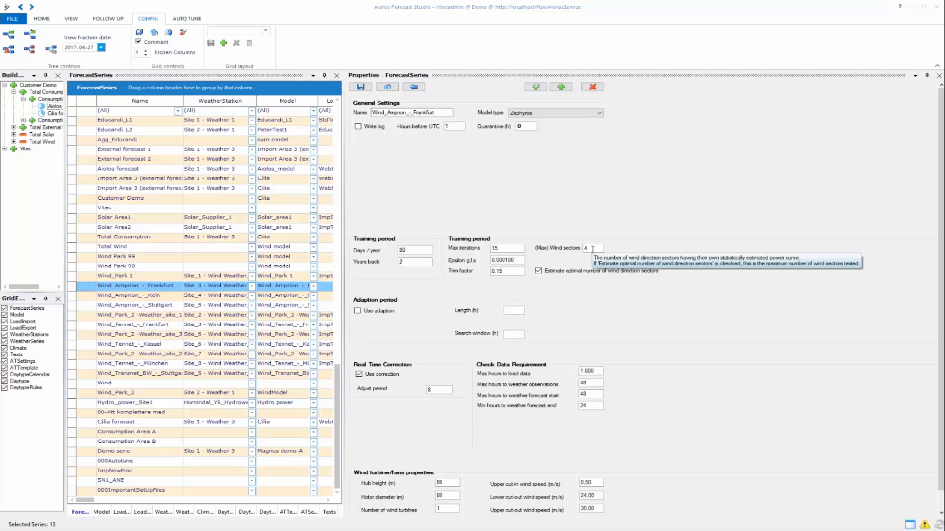
mouse_move(671, 277)
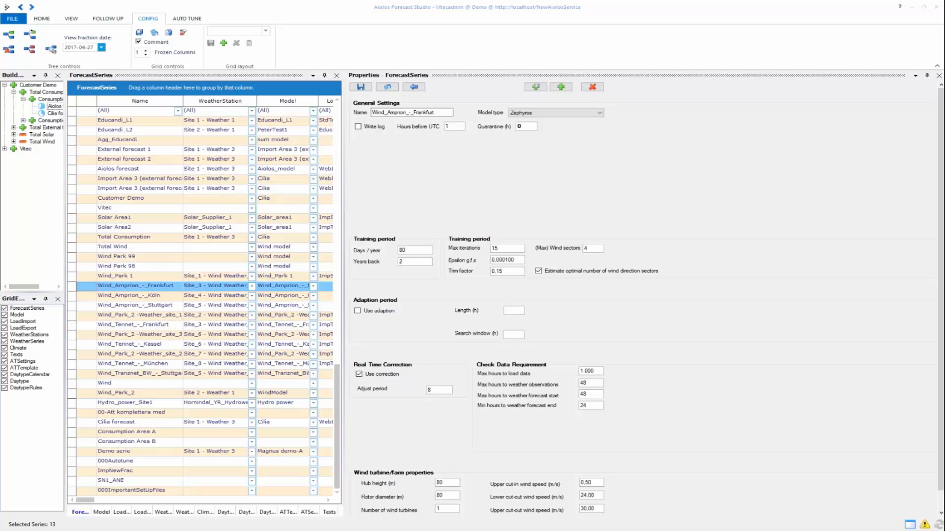
mouse_move(585, 259)
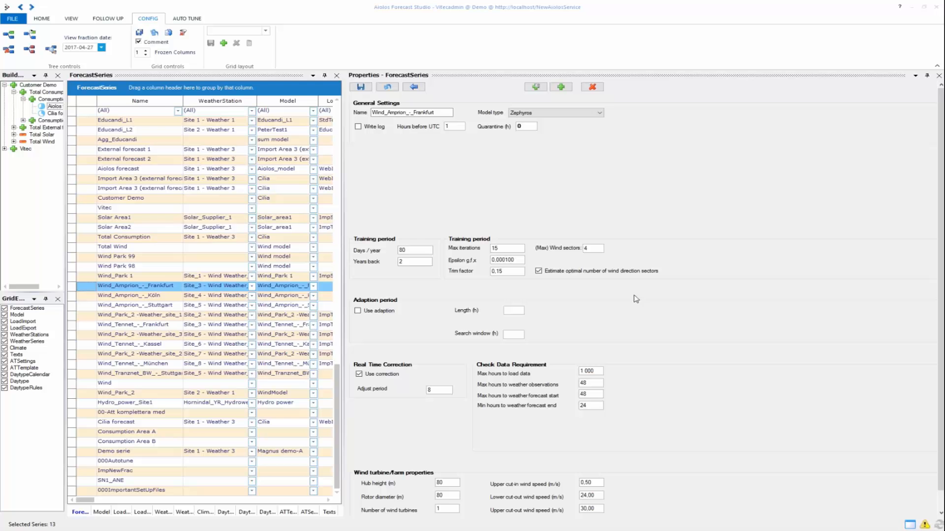
mouse_move(573, 253)
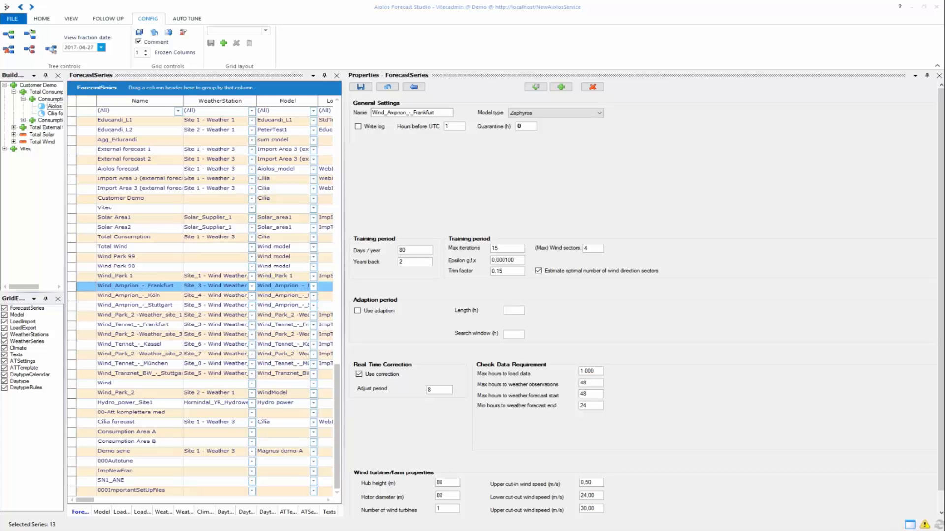
mouse_move(571, 253)
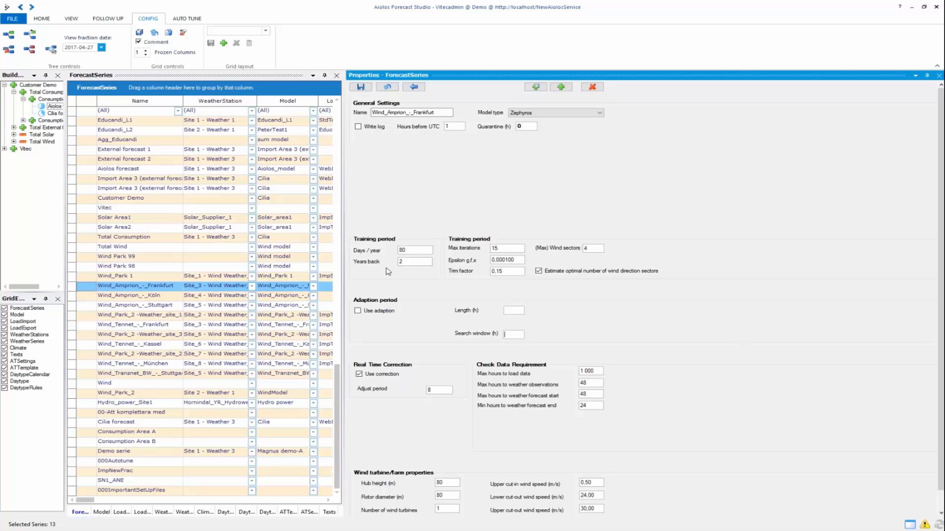
mouse_move(378, 256)
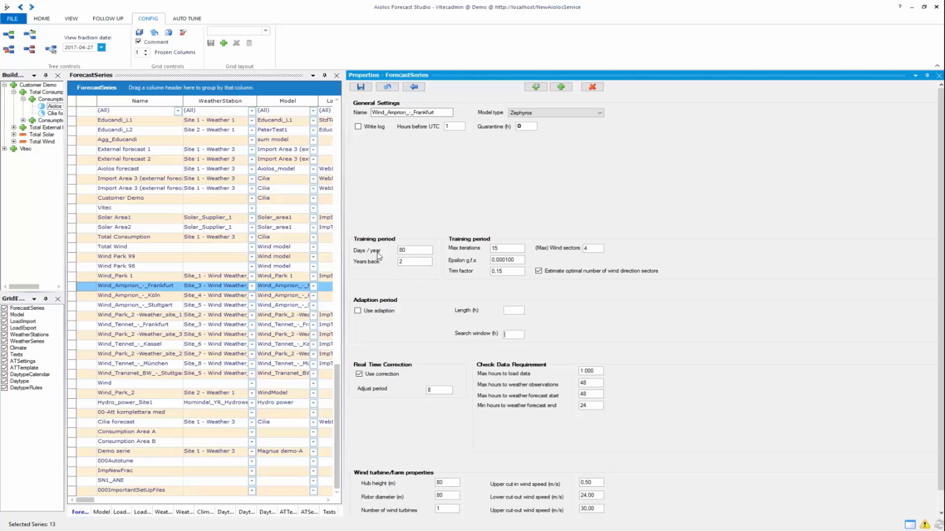
mouse_move(399, 244)
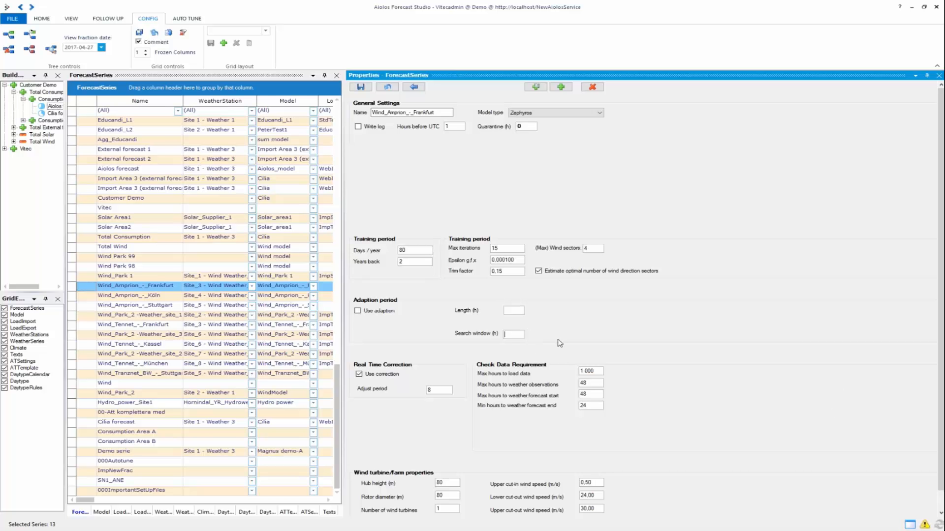
mouse_move(555, 353)
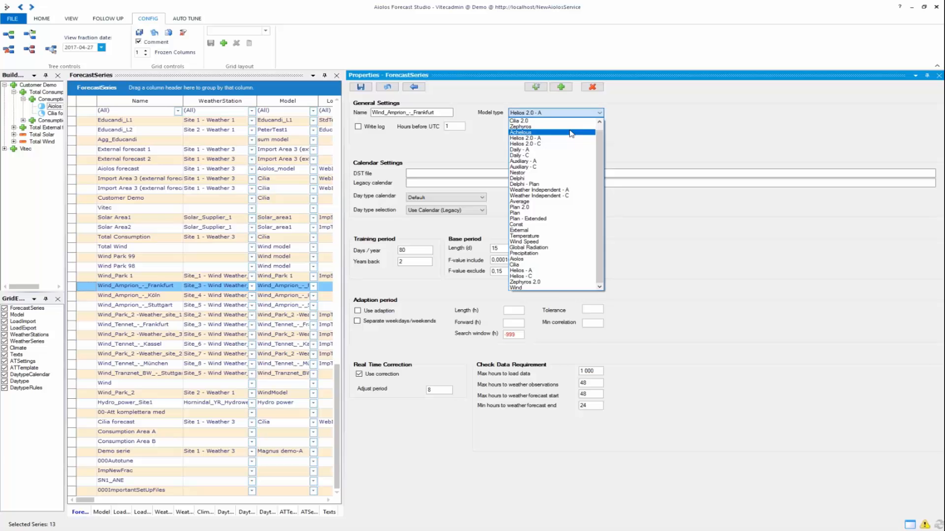
- Switch the model type from Helios 2.0 - A back to Zephyros, leaving search window -999
left_click(520, 127)
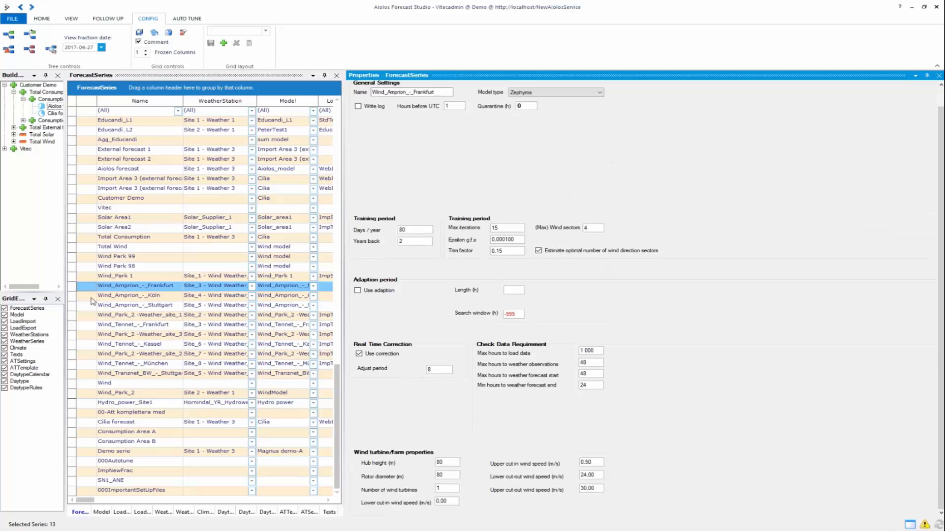
mouse_move(930, 277)
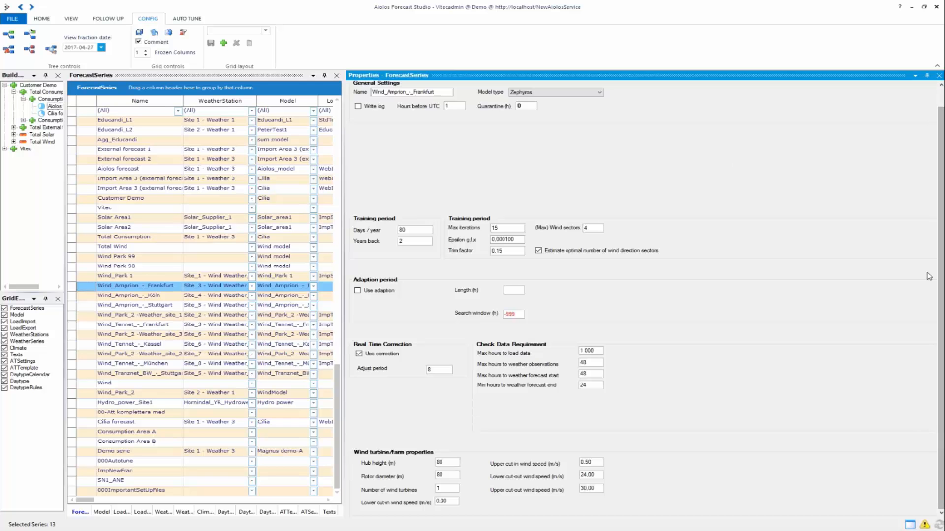
mouse_move(408, 451)
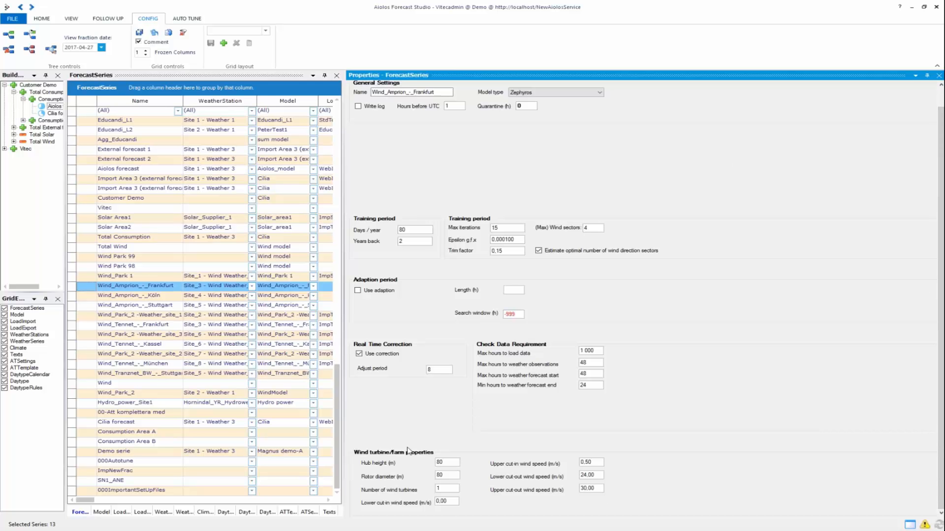
mouse_move(617, 494)
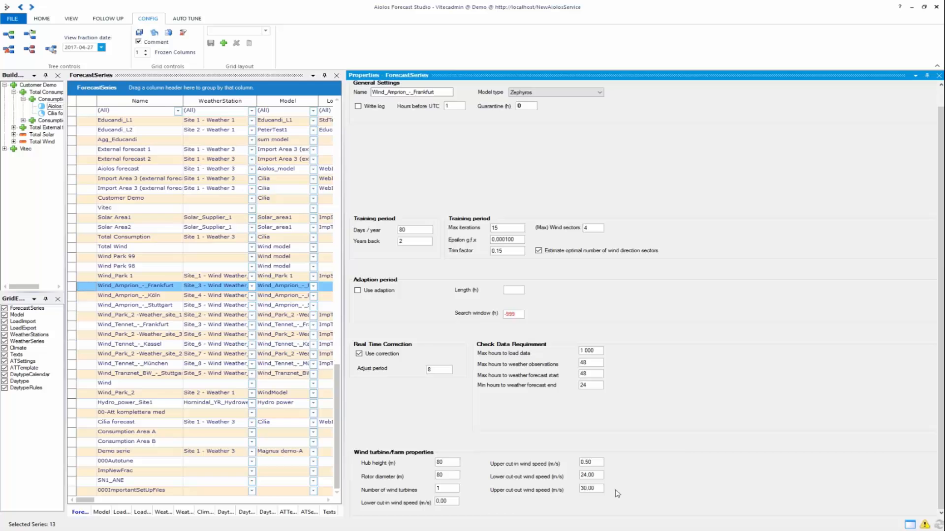
mouse_move(494, 375)
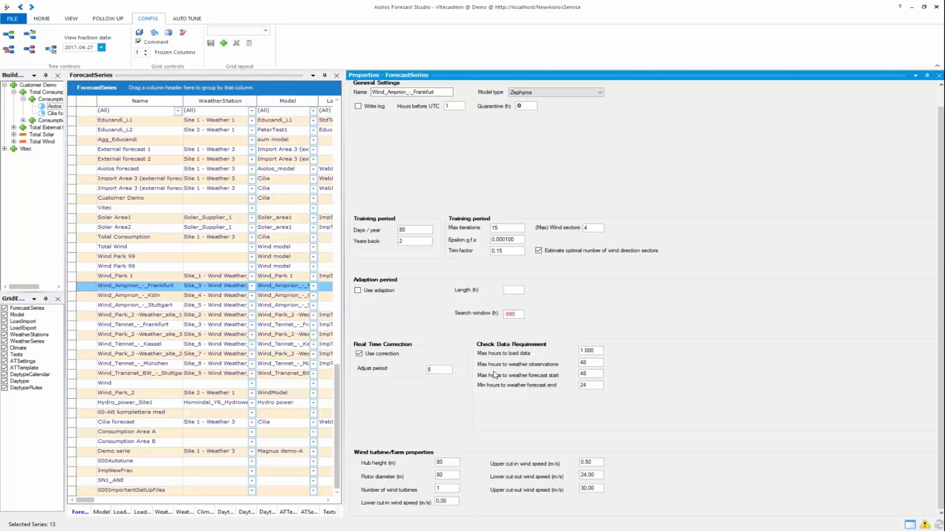
mouse_move(566, 377)
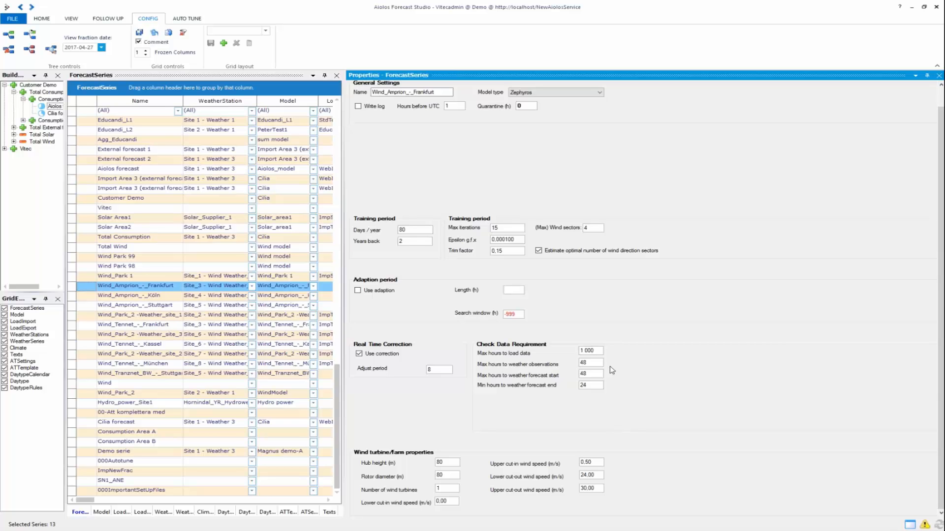
mouse_move(596, 384)
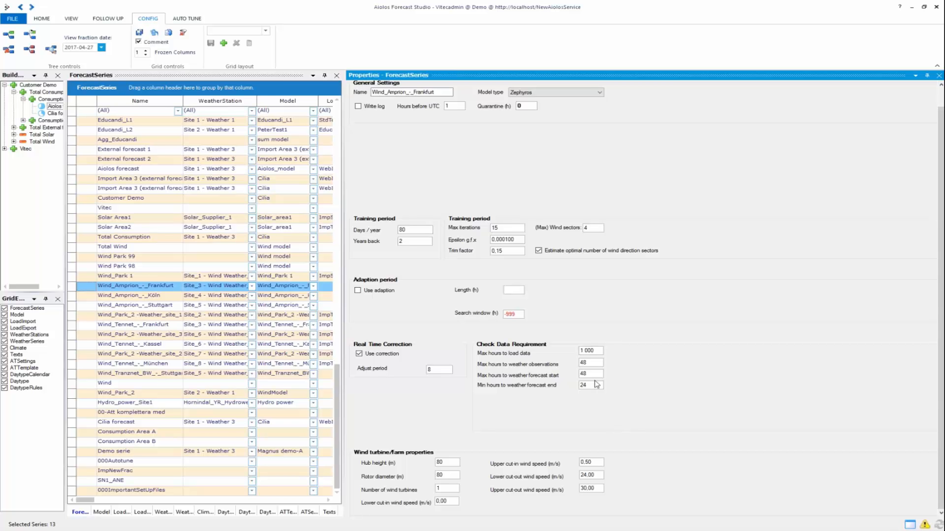
mouse_move(605, 378)
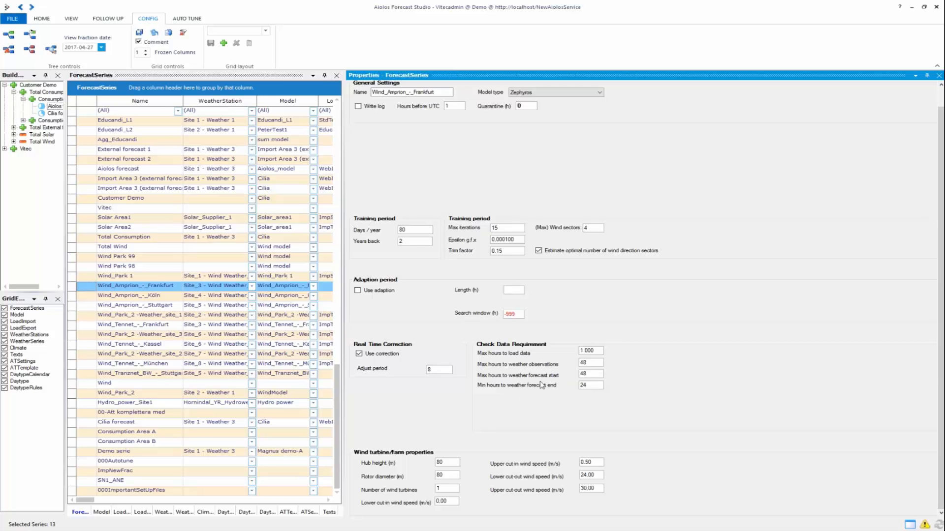
mouse_move(591, 374)
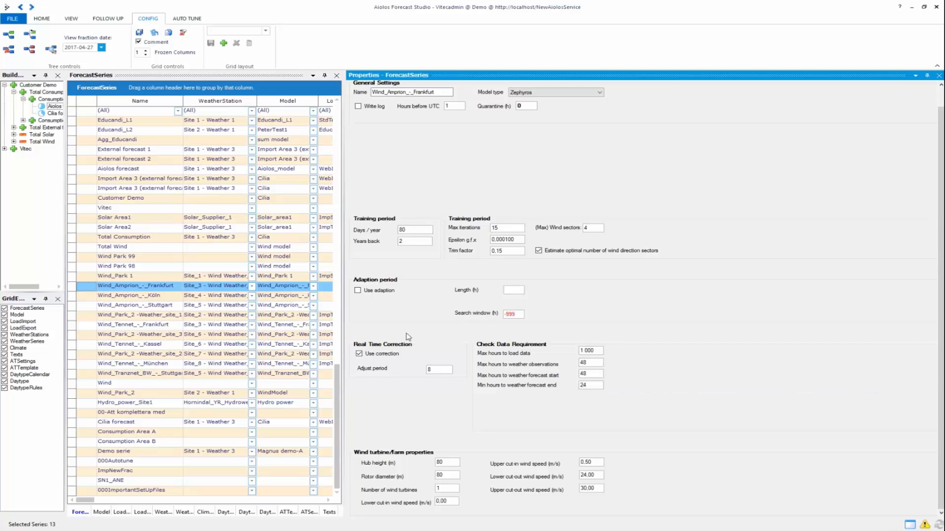
left_click(359, 354)
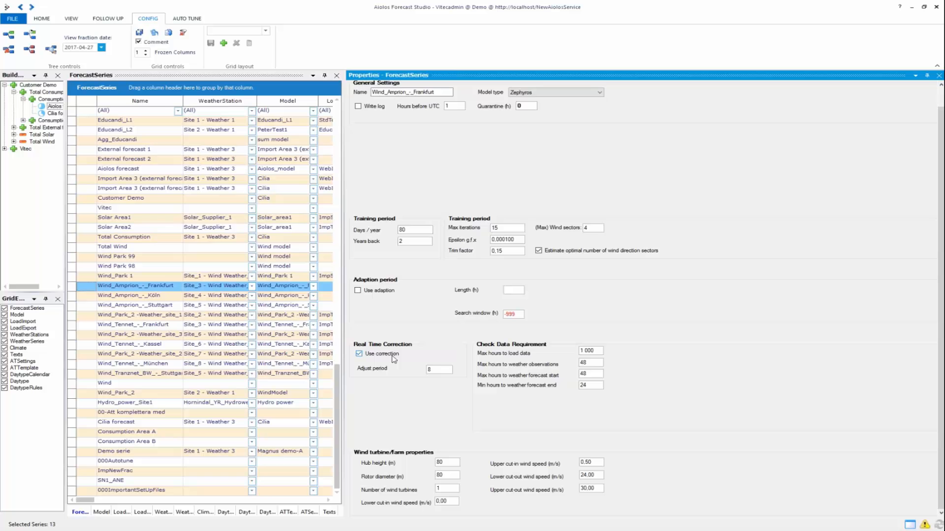
mouse_move(372, 363)
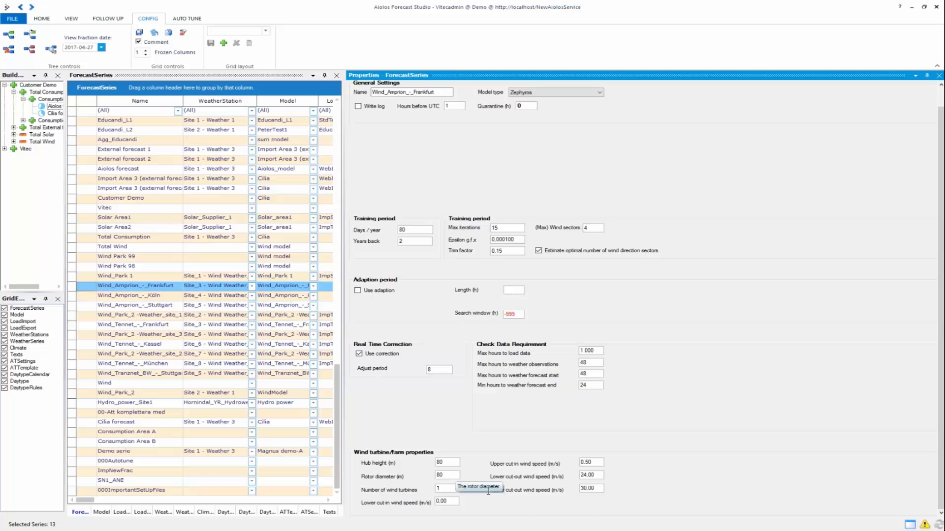
left_click(446, 489)
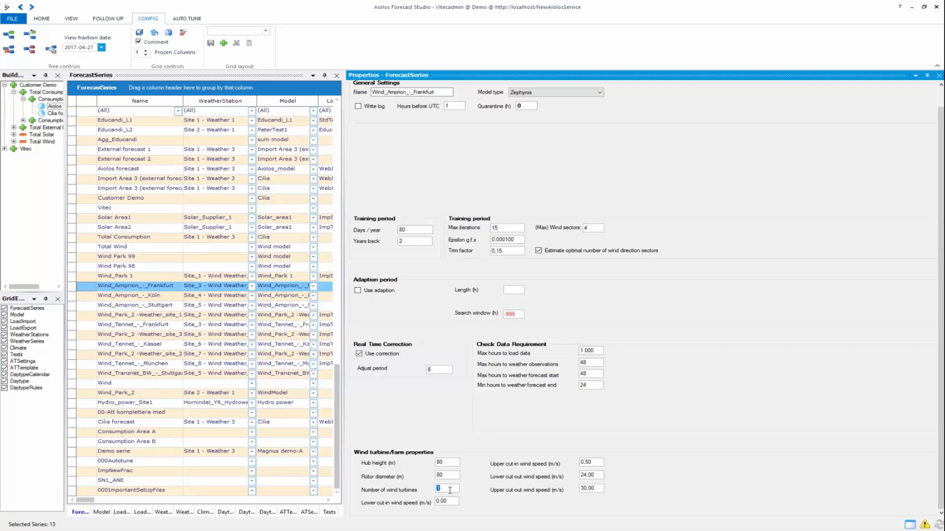